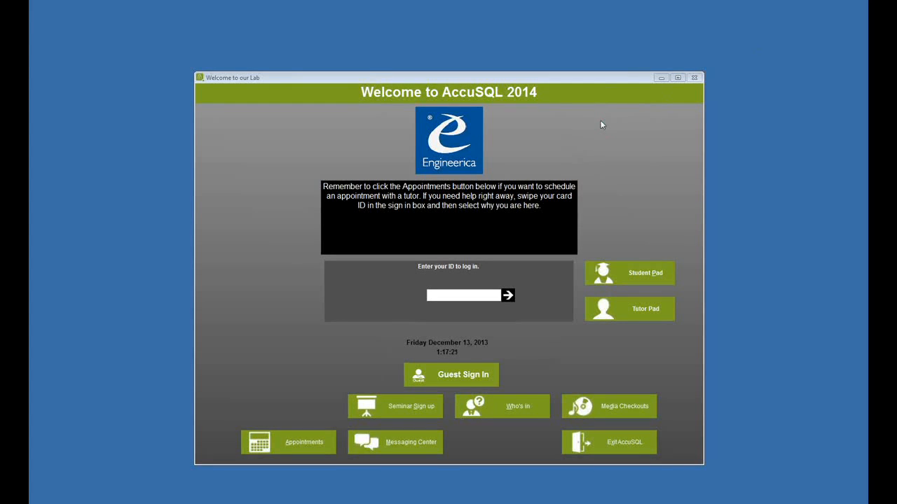
mouse_move(589, 139)
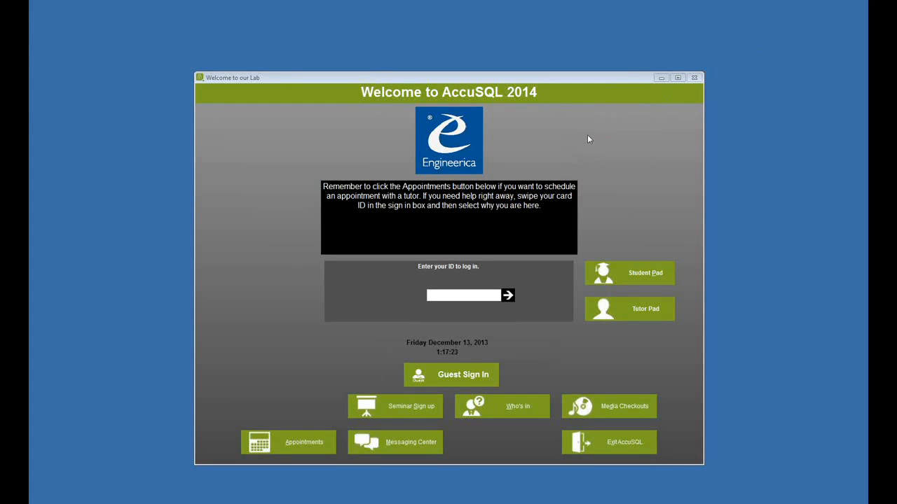
mouse_move(599, 161)
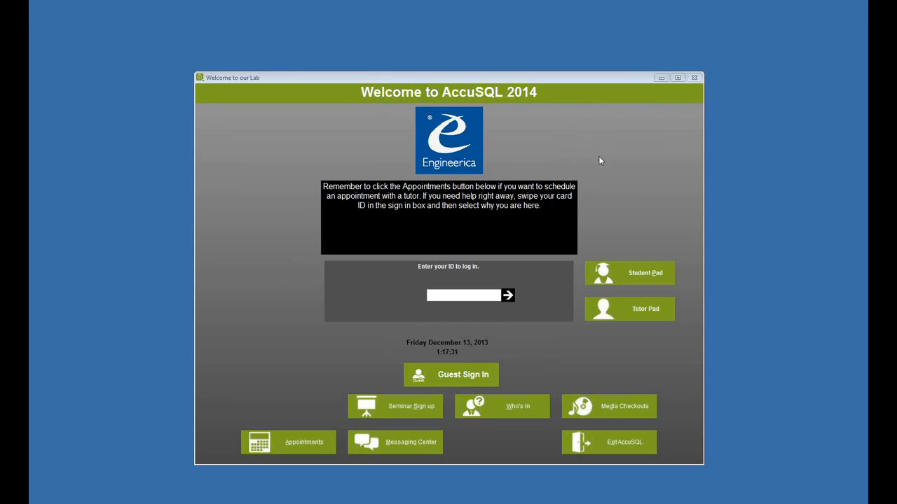
Log in with admin ID 1 and its password to reach System Administration.
click(462, 295)
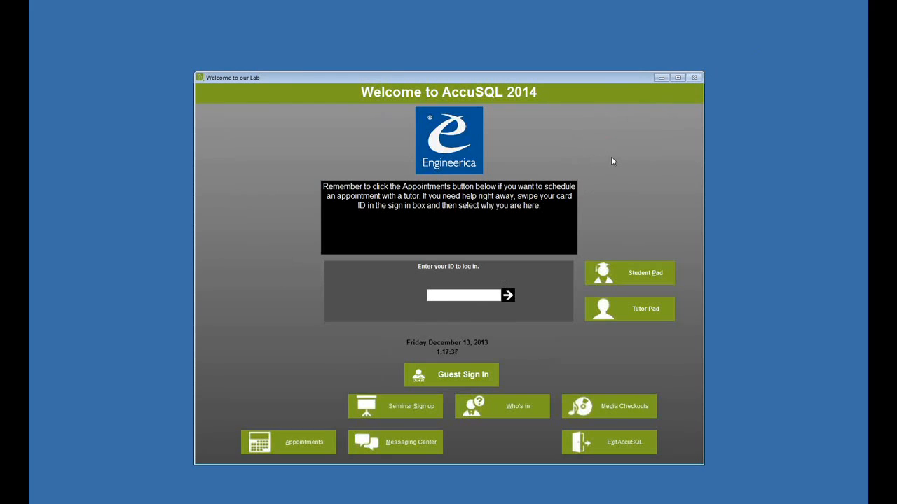
click(462, 295)
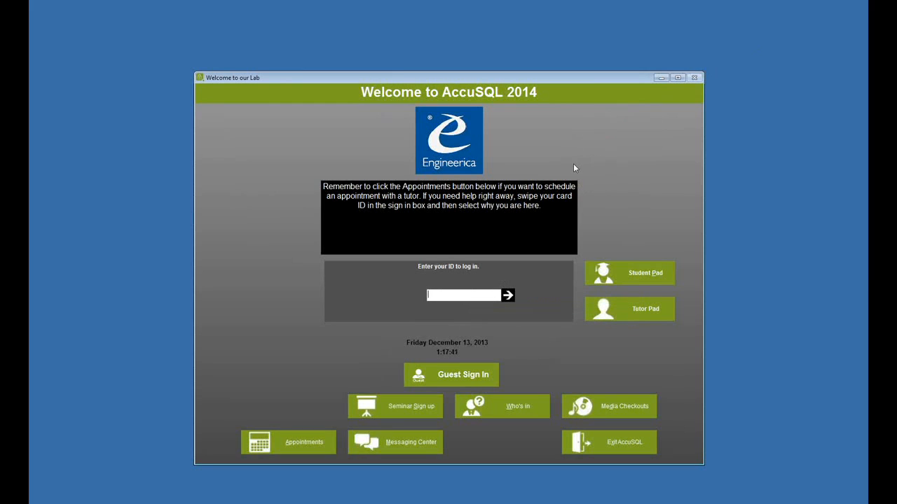
text(1)
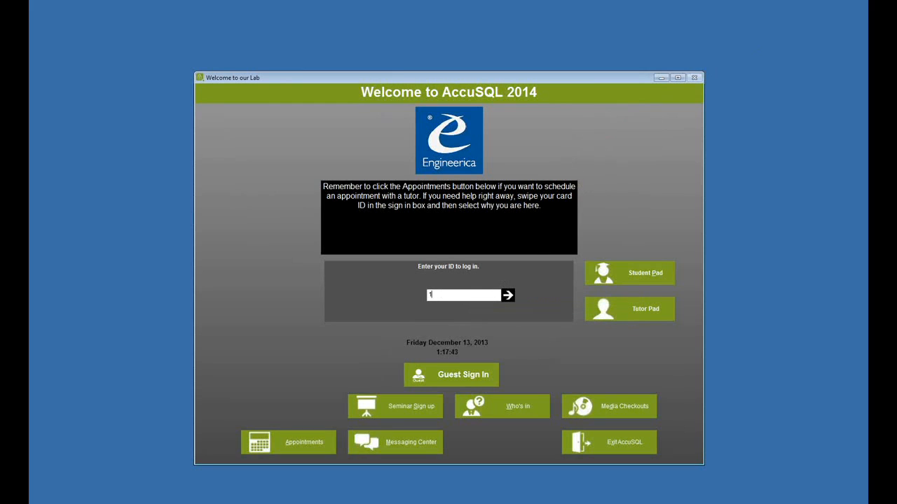
click(507, 295)
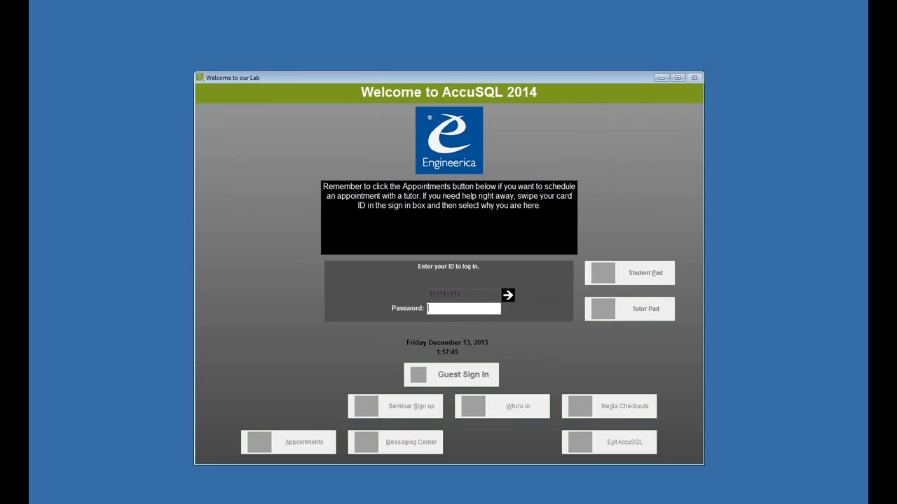
click(508, 295)
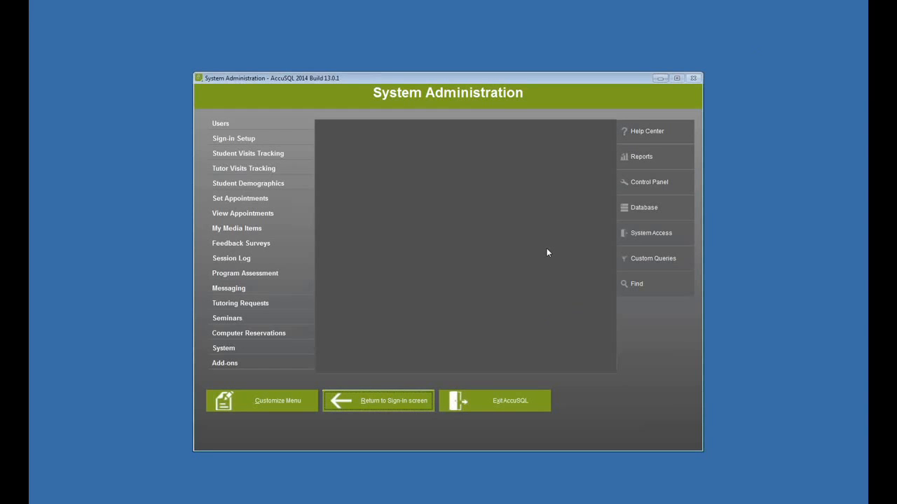
mouse_move(208, 113)
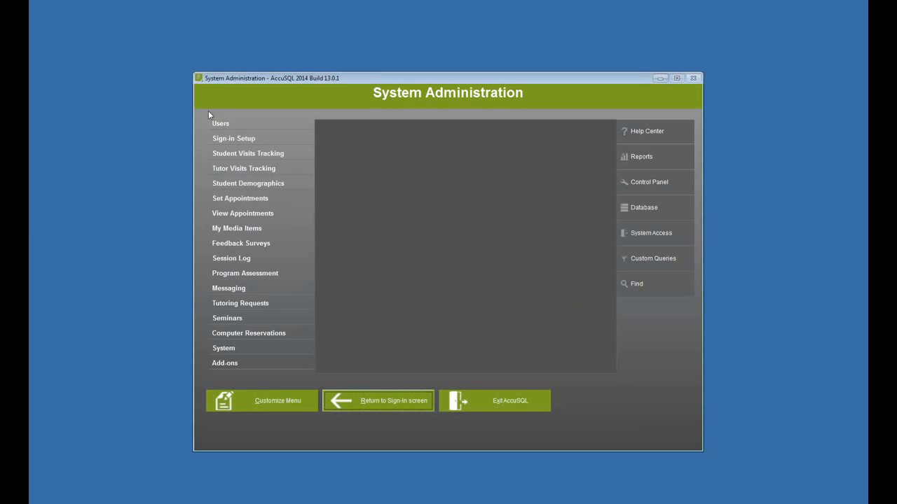
Confirm activity 111 has an empty class schedule, select activity 115, then close Categories & Activities.
click(234, 138)
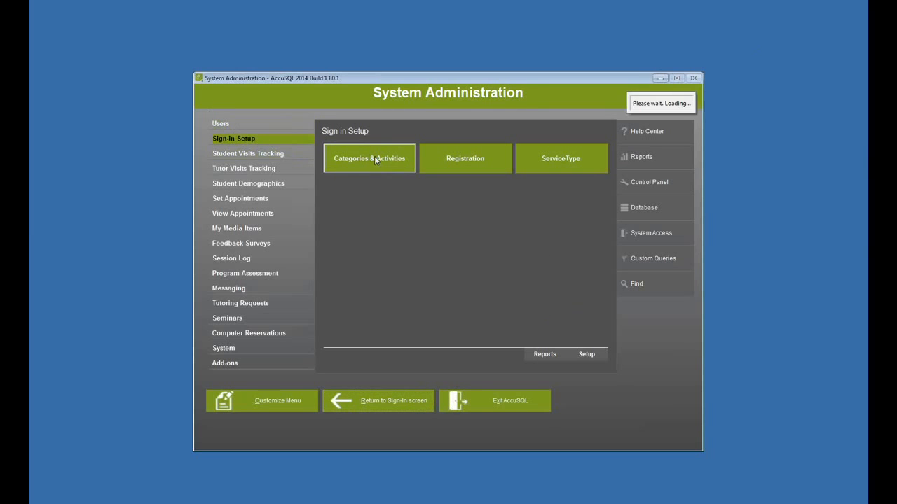
click(369, 157)
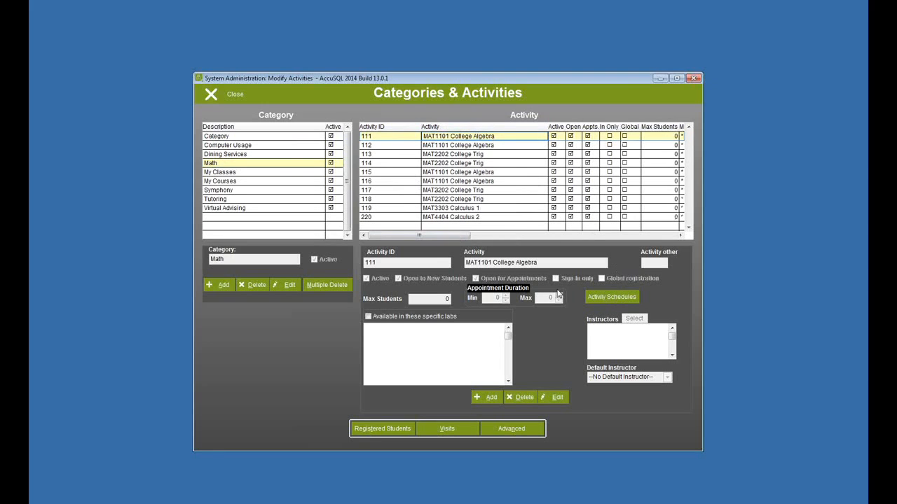
click(611, 296)
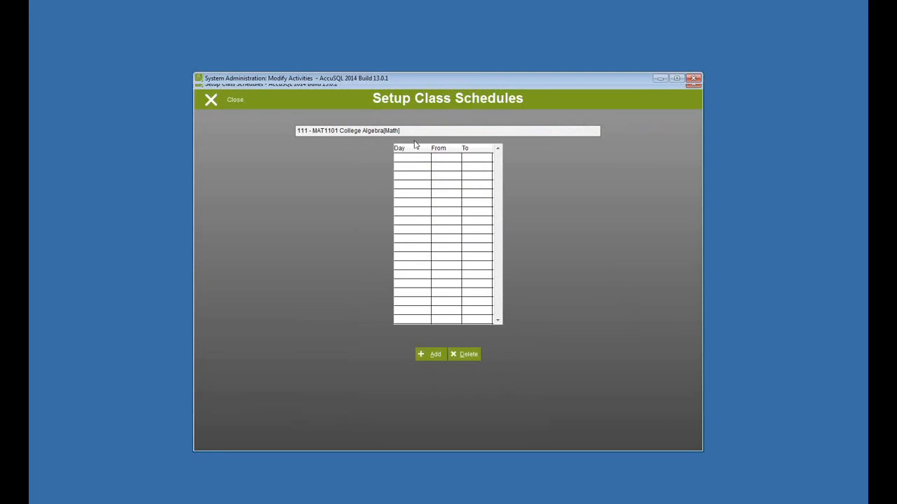
click(210, 99)
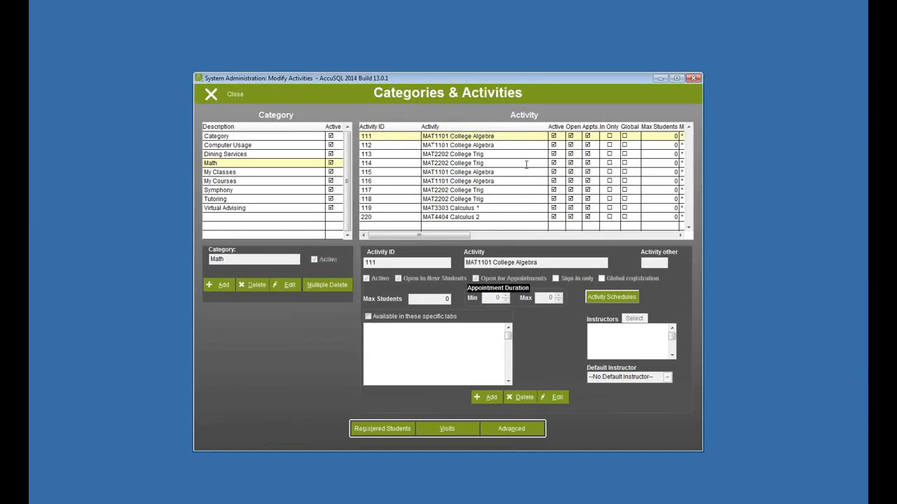
click(458, 171)
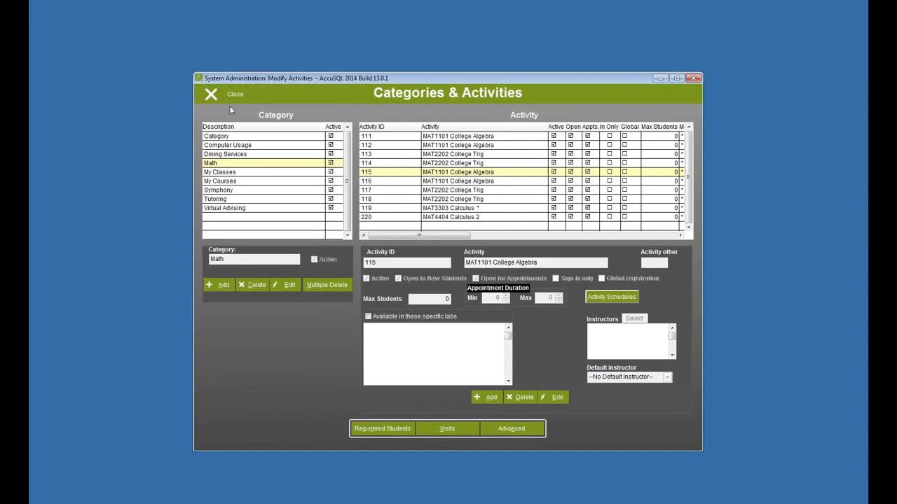
click(210, 94)
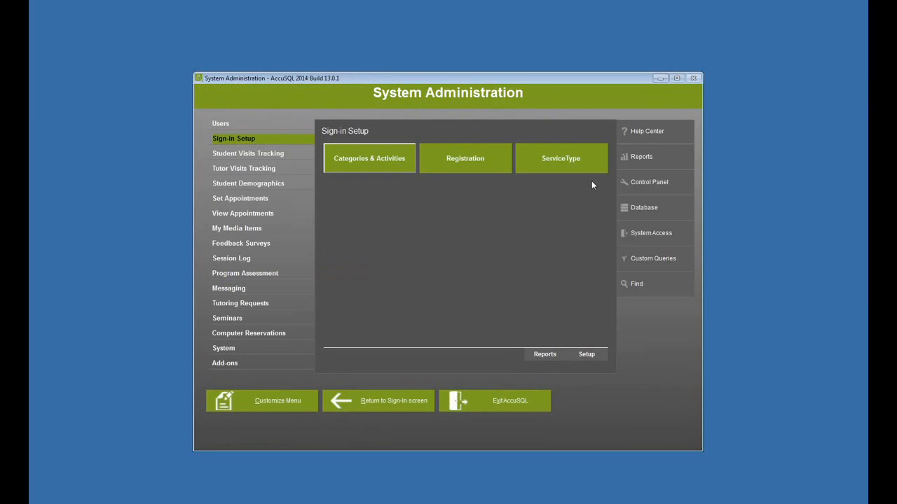
Start a database text import and choose Act_Exists.csv as the source file.
click(643, 207)
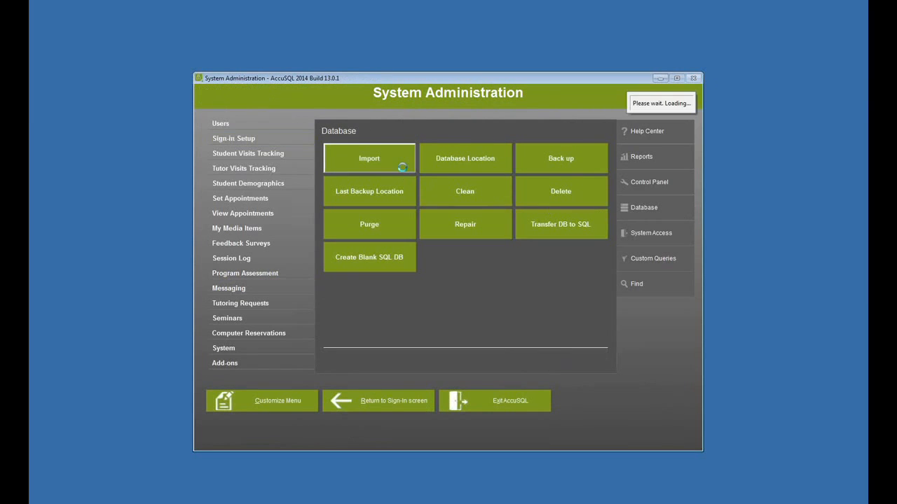
click(369, 158)
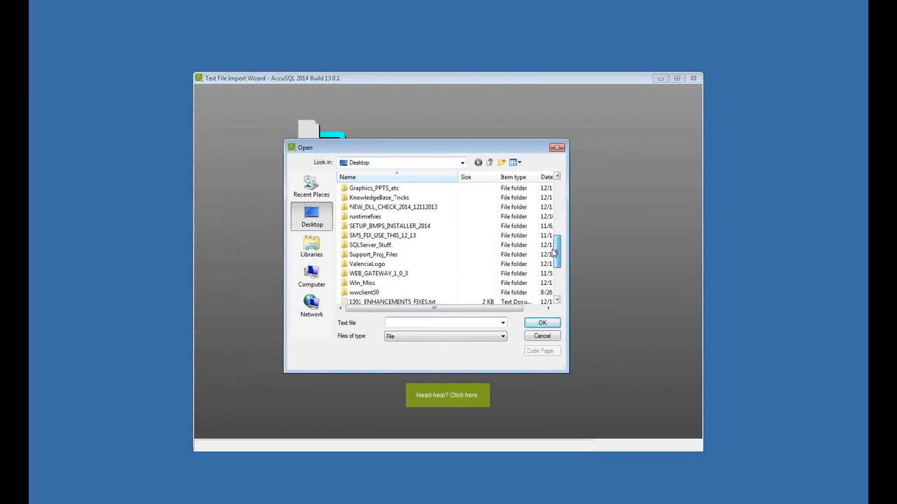
scroll(down, 3)
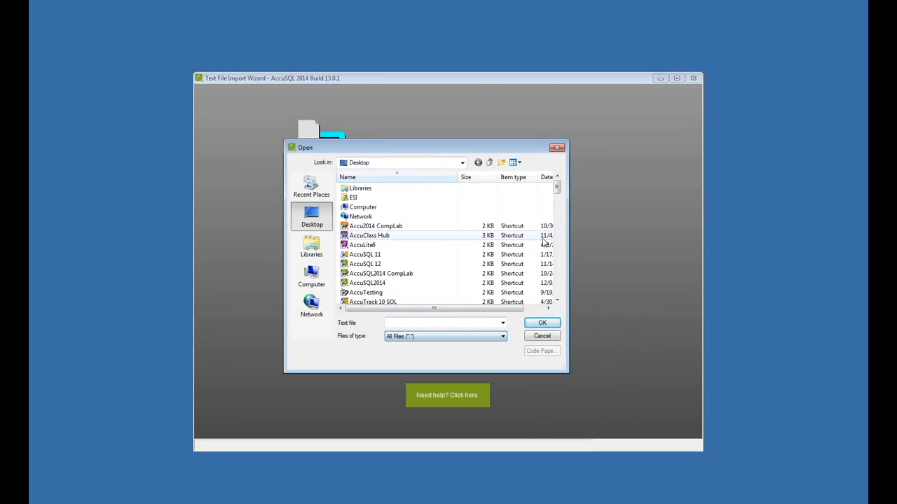
scroll(down, 3)
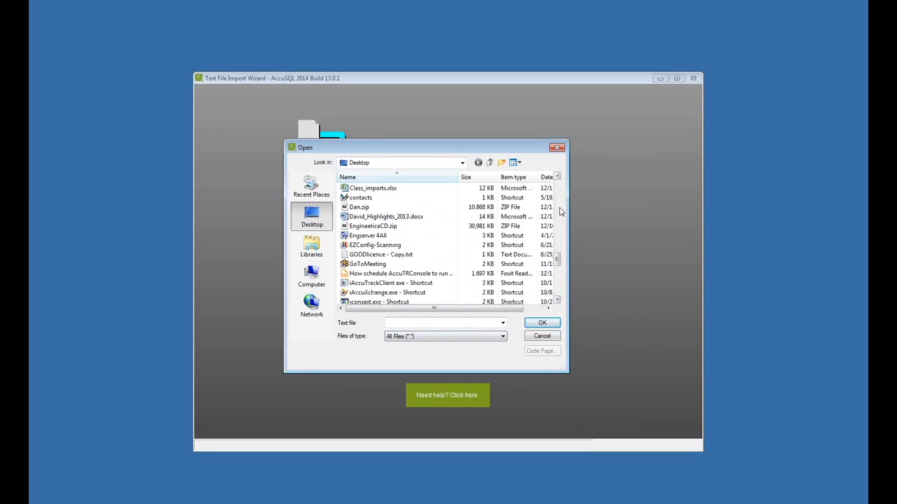
click(367, 245)
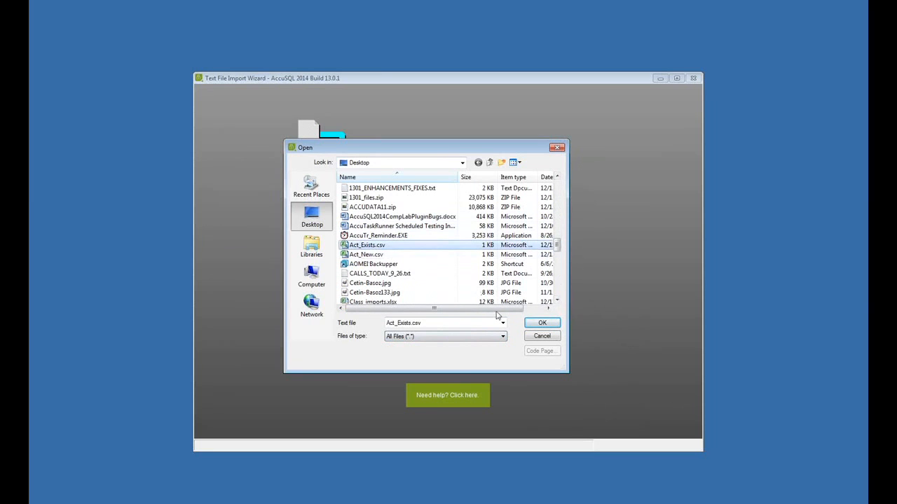
click(542, 322)
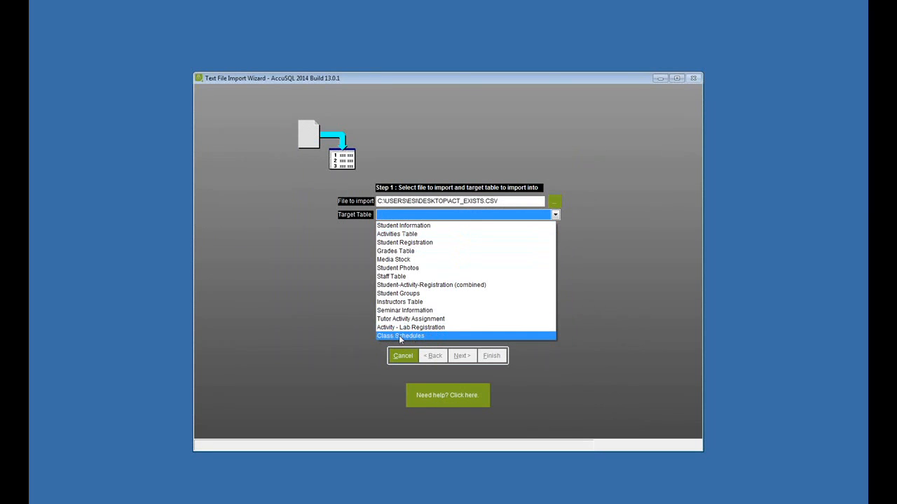
Target the Class Schedules table and map the six CSV columns onto the schedule fields.
click(462, 356)
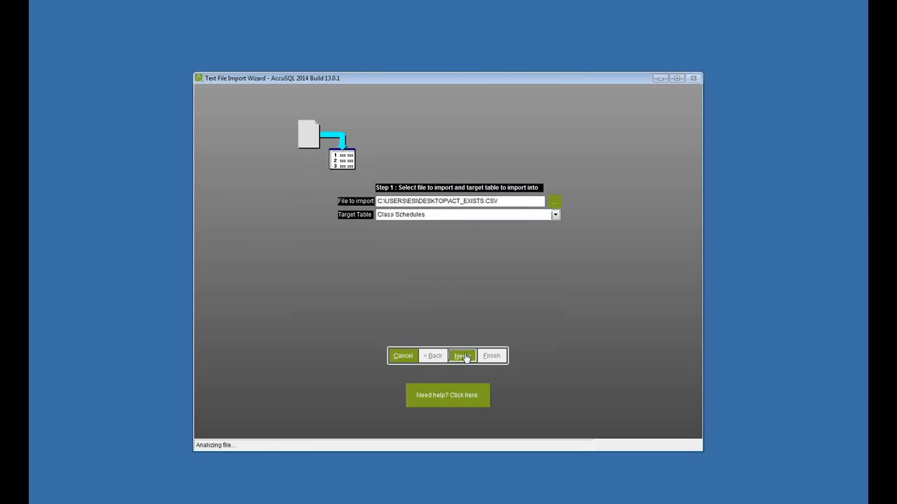
click(461, 356)
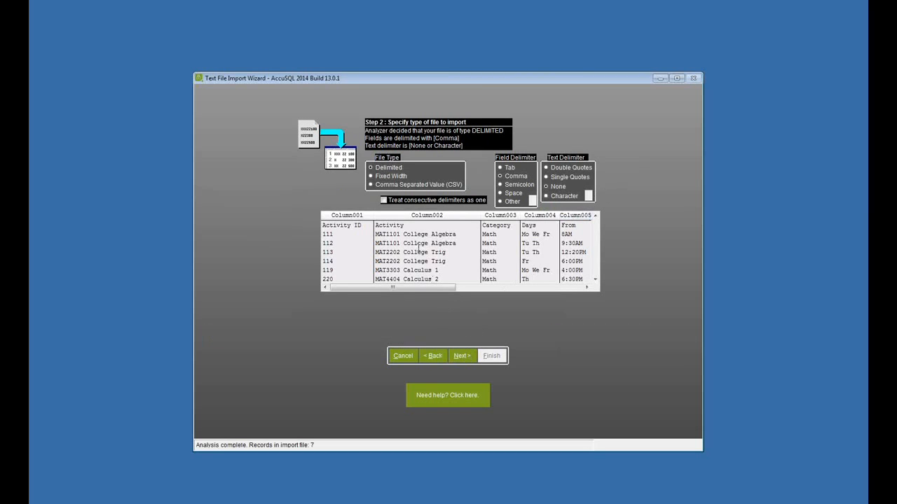
mouse_move(478, 361)
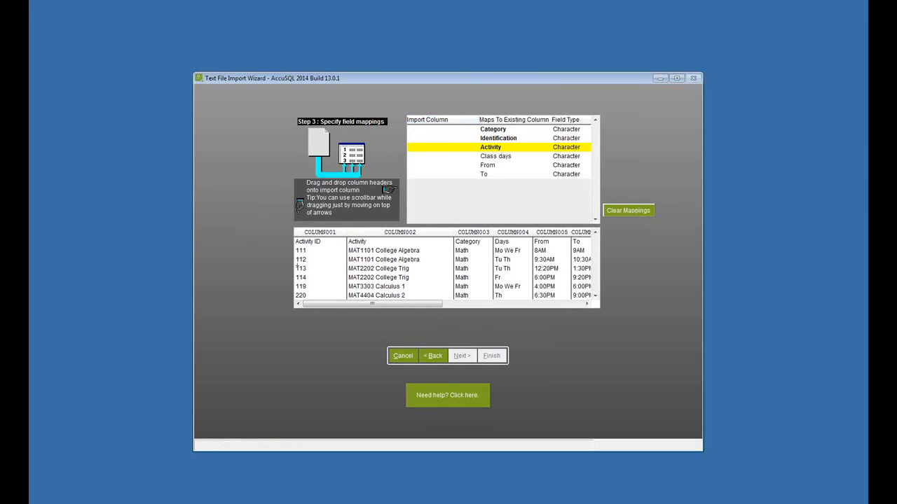
click(473, 232)
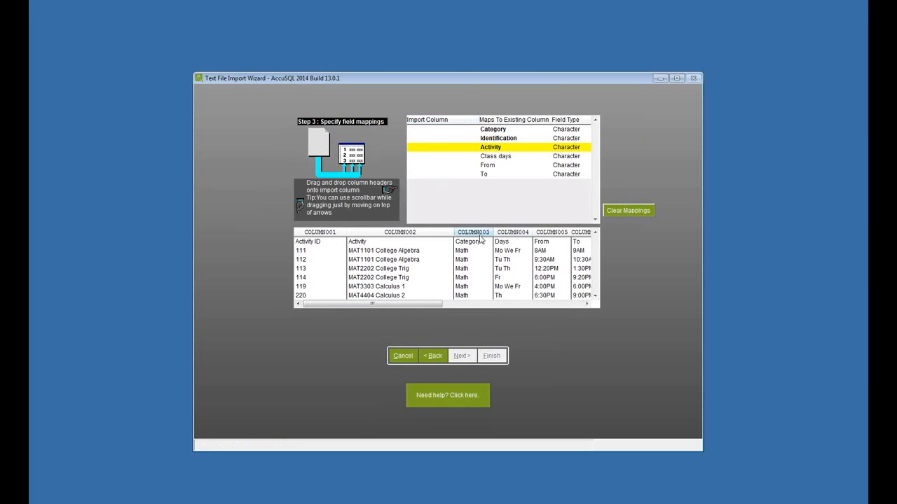
drag(472, 232, 426, 129)
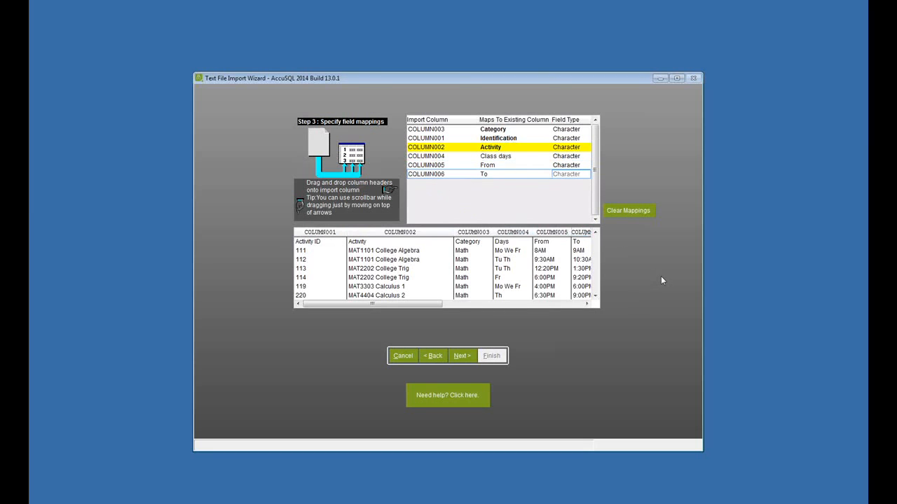
Finish importing the 7 class schedule records and dismiss the import results.
click(461, 356)
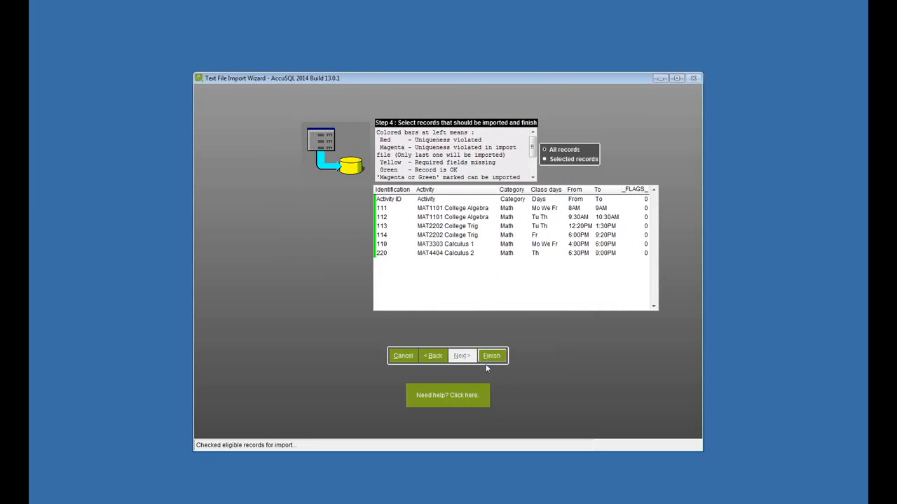
click(491, 356)
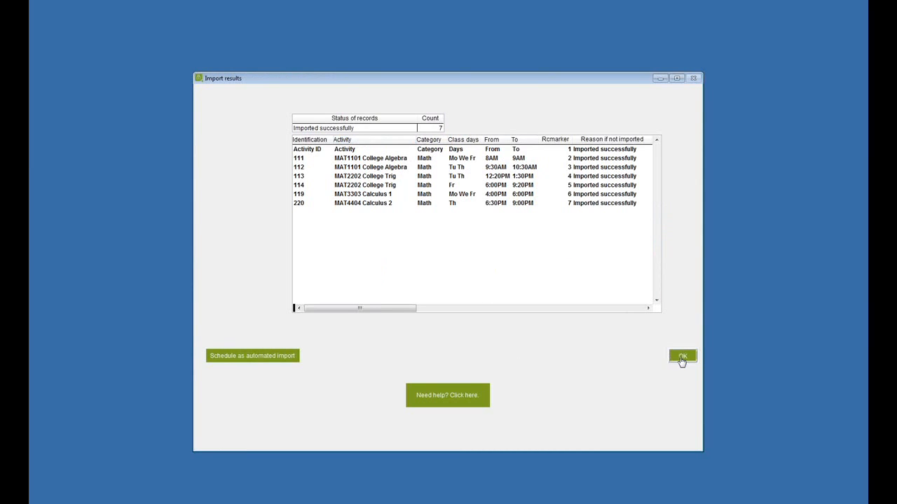
click(681, 357)
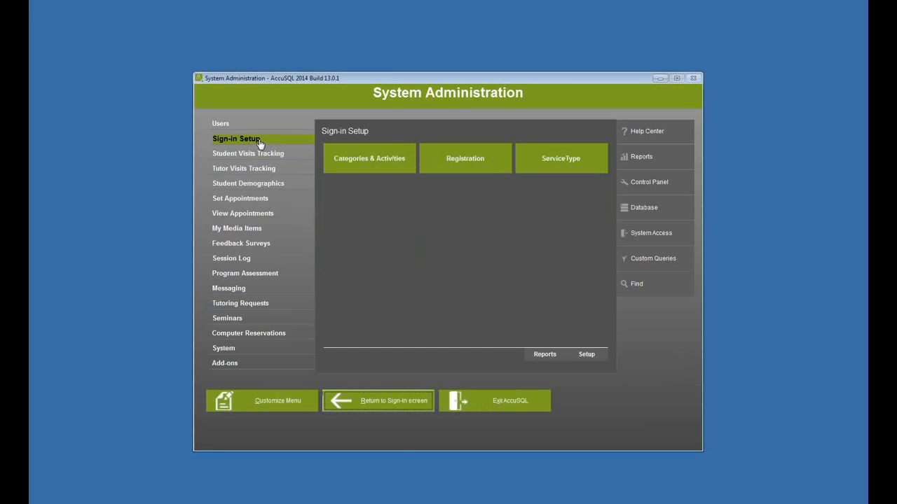
click(369, 158)
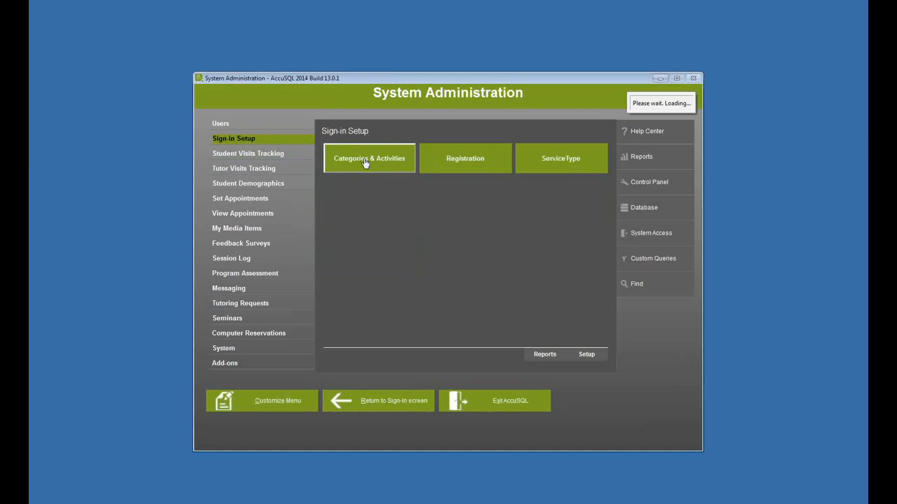
click(369, 157)
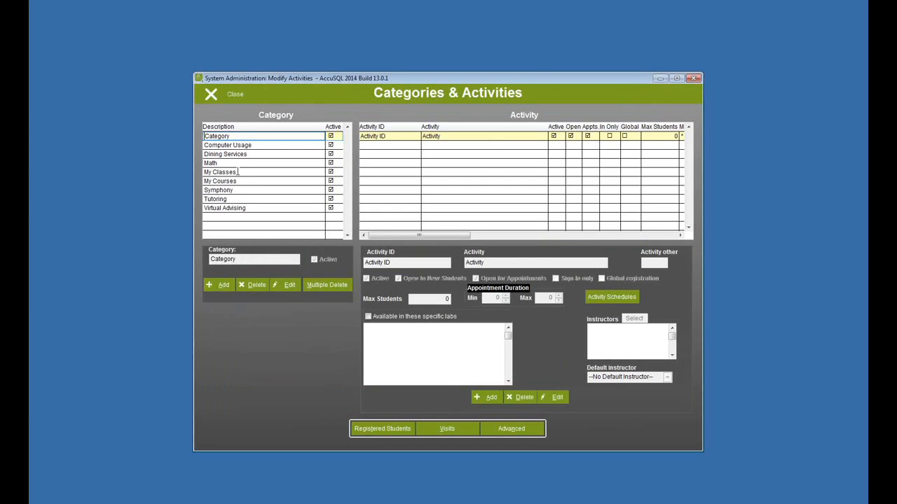
click(210, 162)
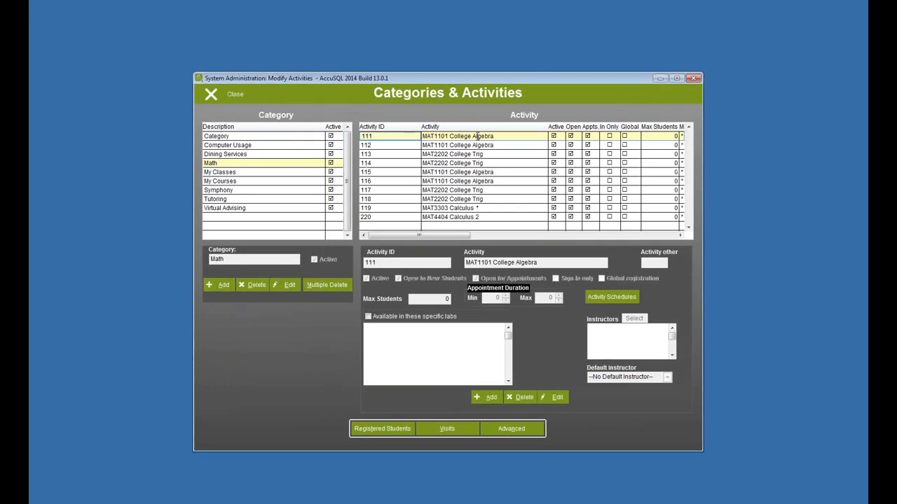
click(611, 296)
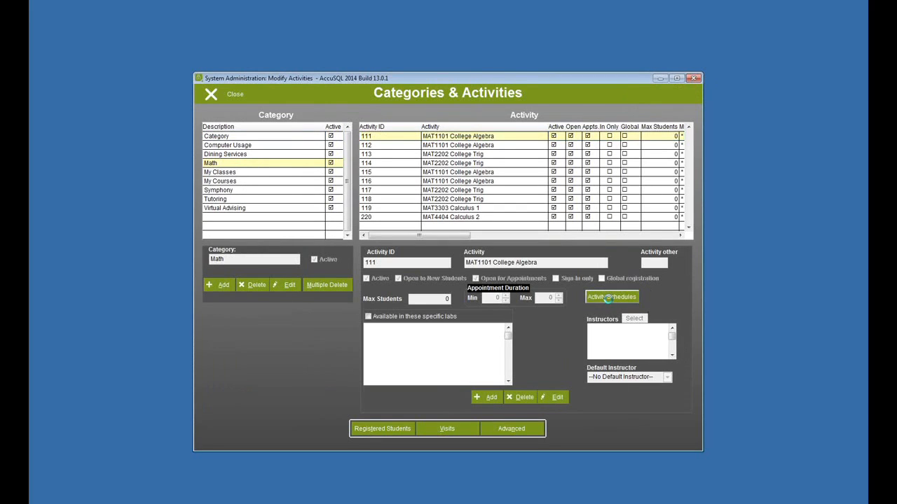
click(610, 296)
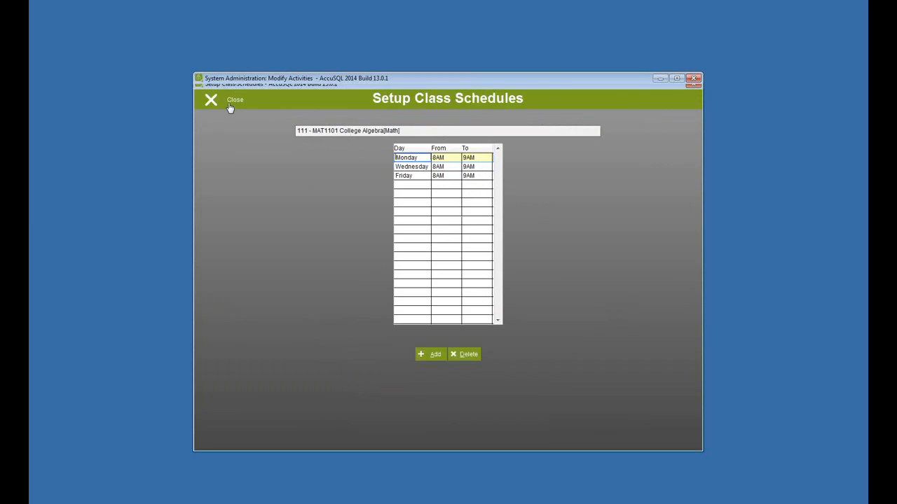
click(211, 99)
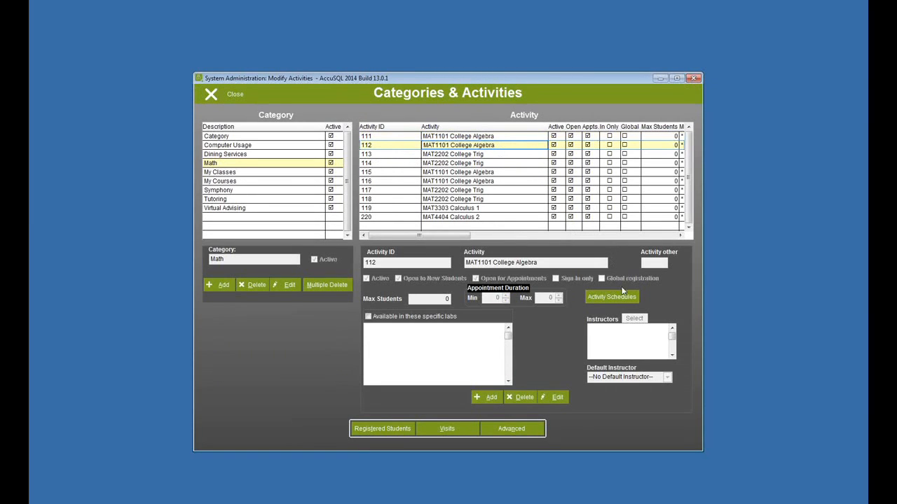
click(611, 297)
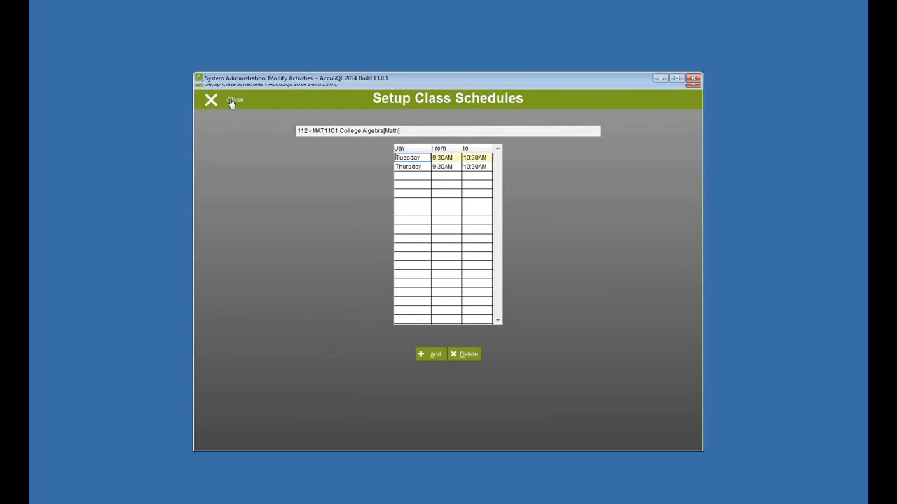
click(211, 99)
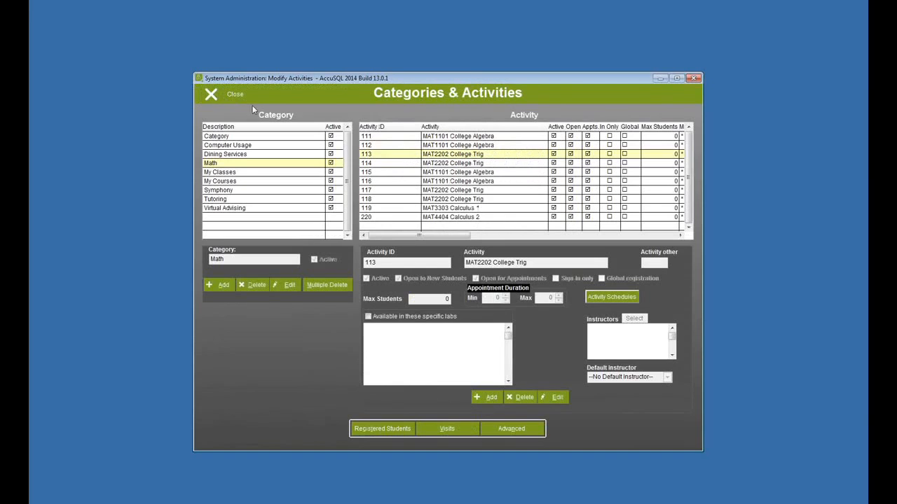
click(211, 94)
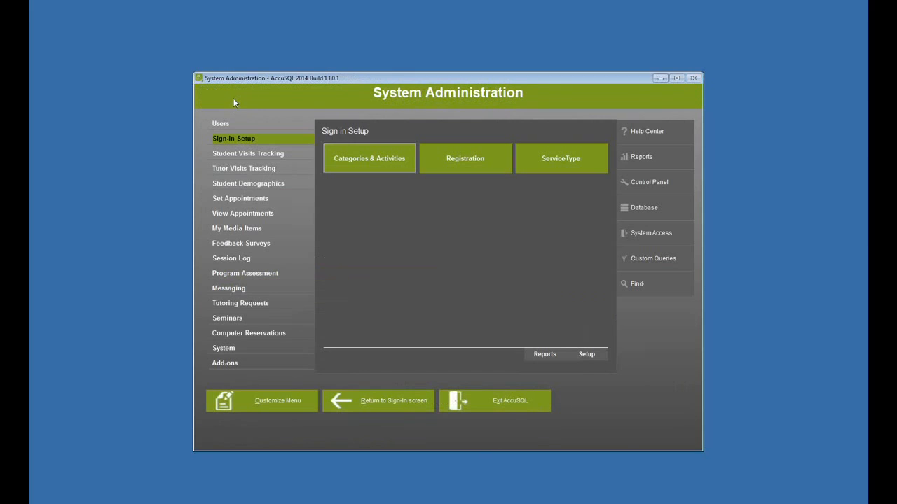
mouse_move(545, 245)
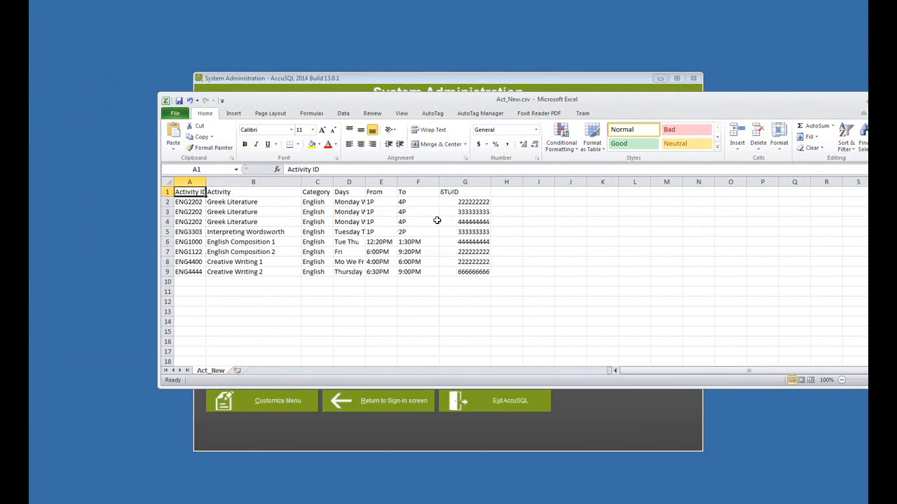
mouse_move(571, 234)
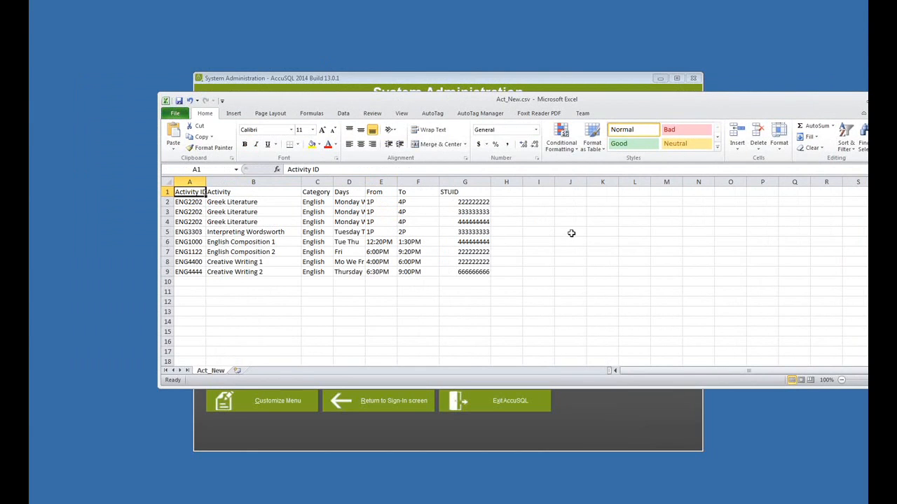
mouse_move(522, 224)
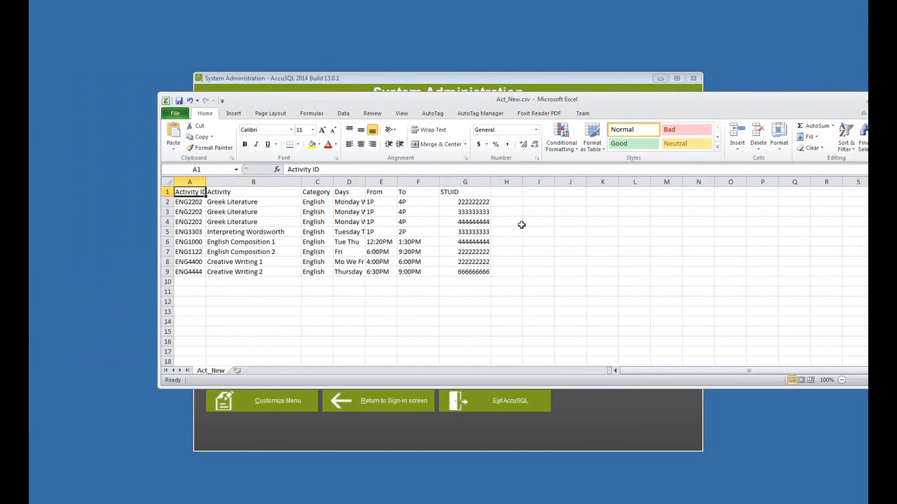
mouse_move(565, 236)
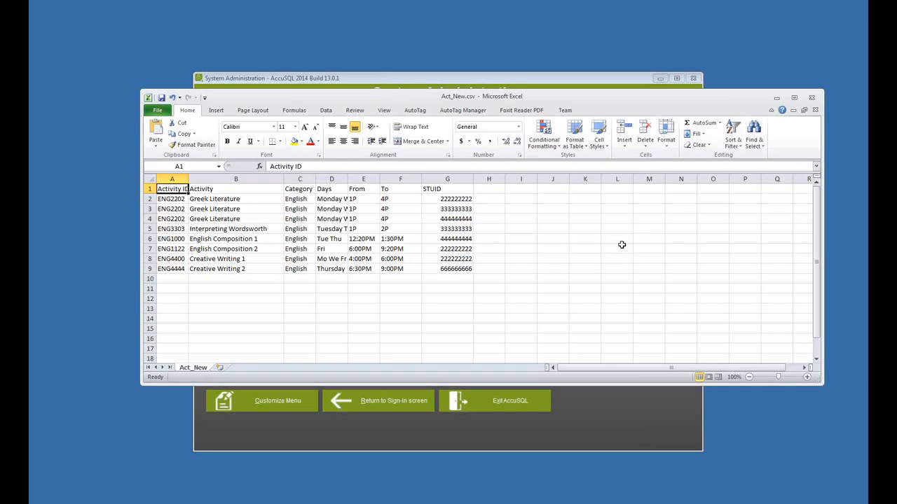
mouse_move(290, 209)
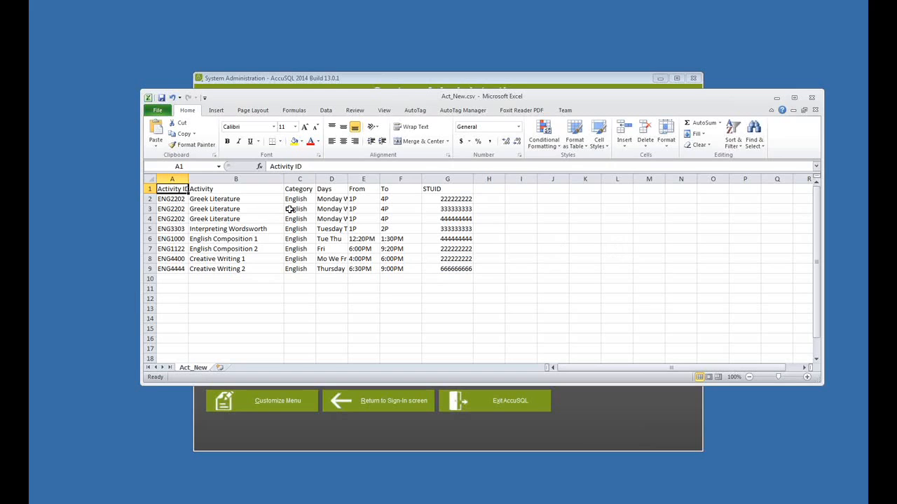
click(447, 198)
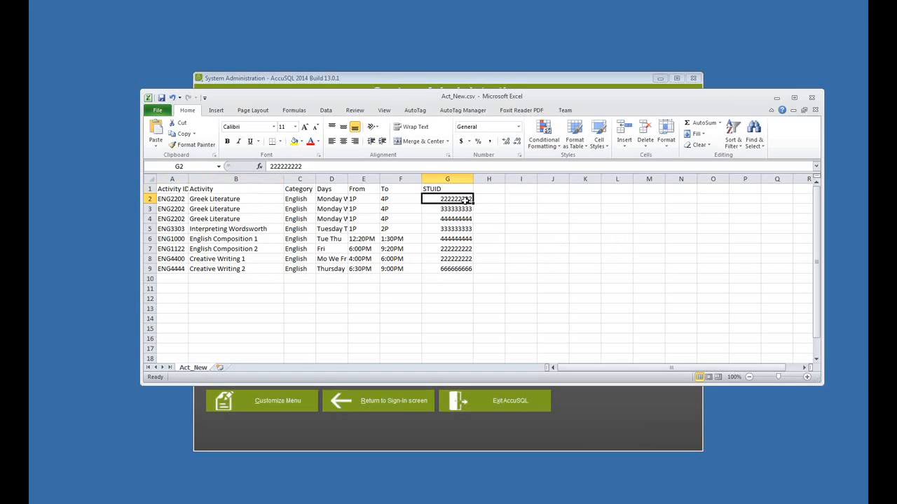
click(235, 198)
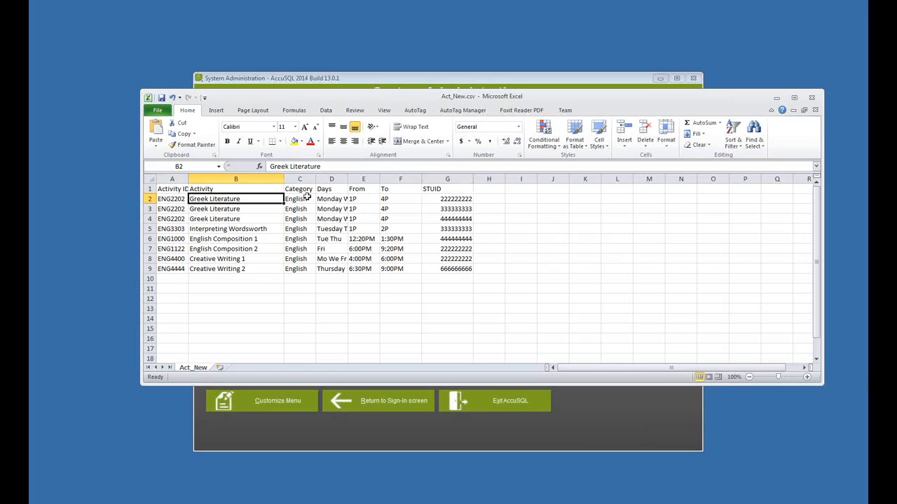
click(332, 198)
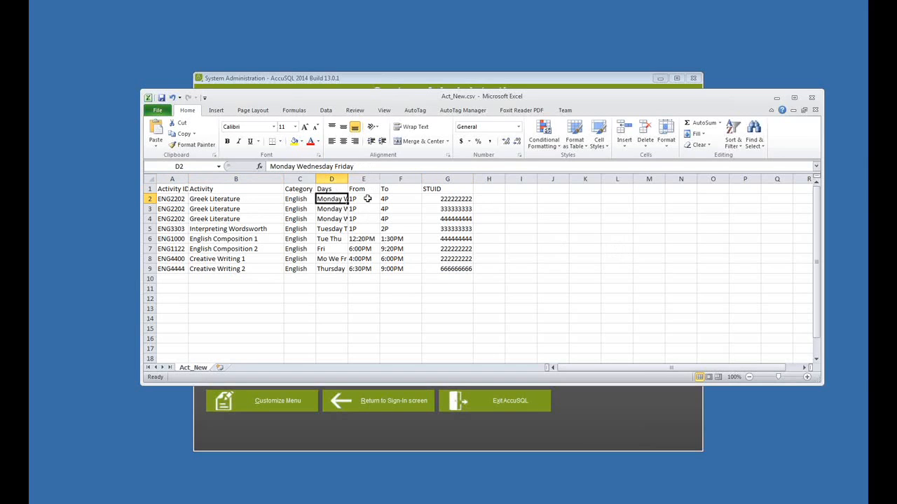
click(400, 199)
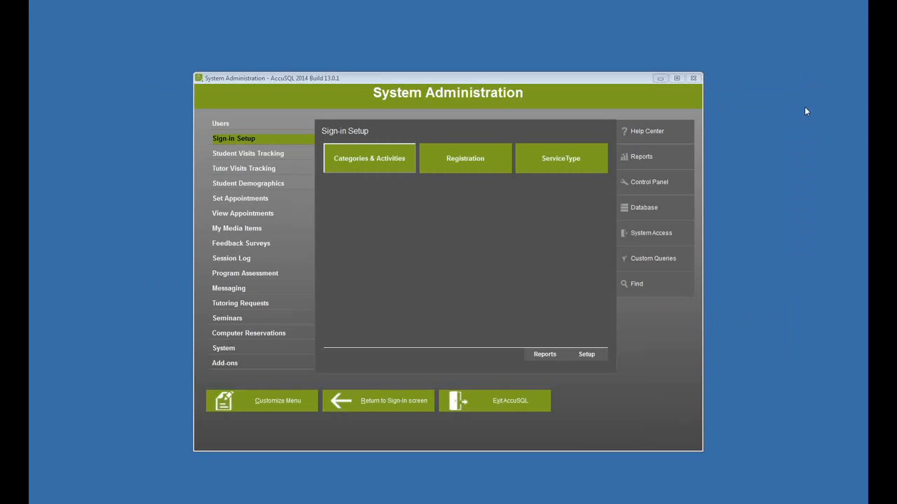
mouse_move(653, 206)
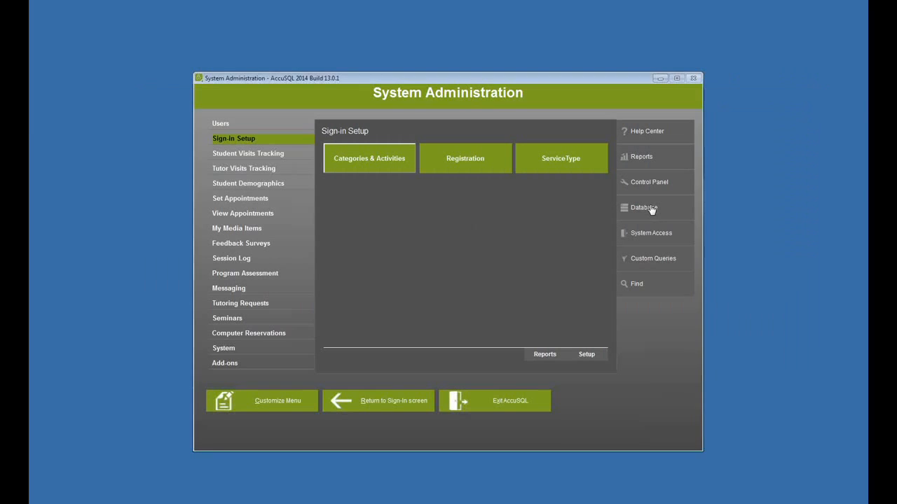
Load ACT_NEW.CSV from the desktop into the import wizard with Activities Table as target.
click(643, 207)
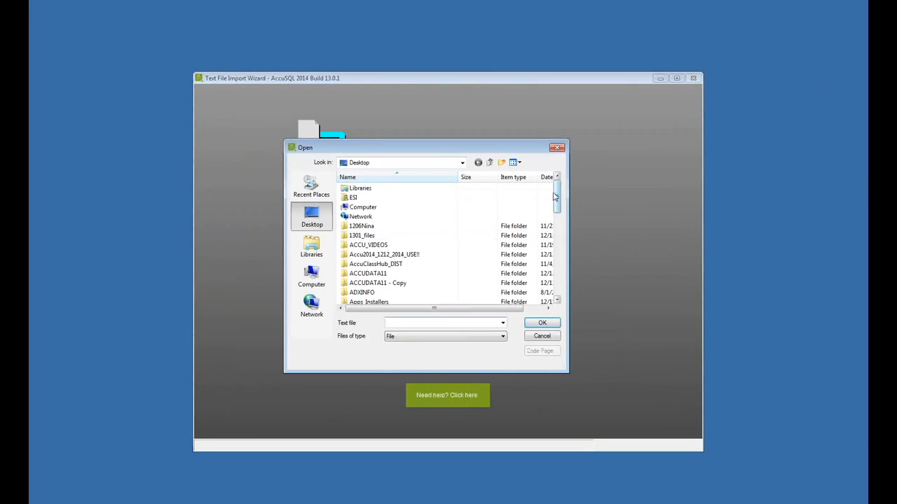
click(445, 336)
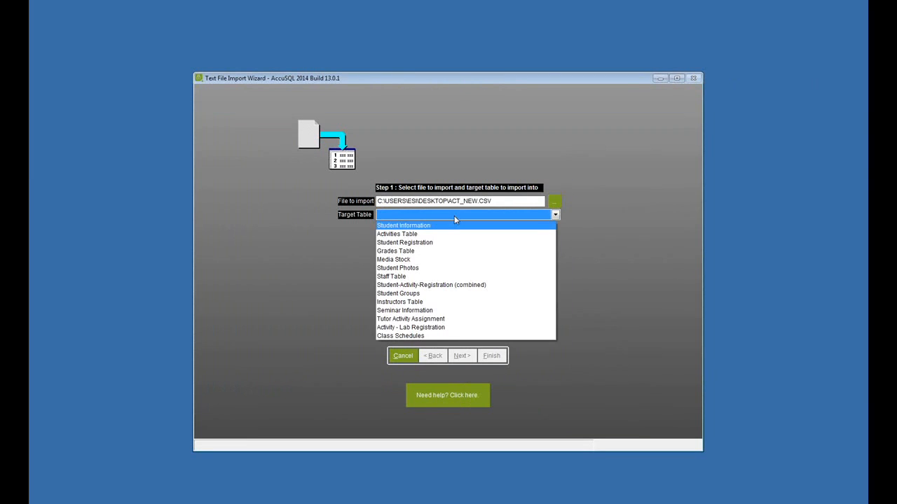
mouse_move(397, 234)
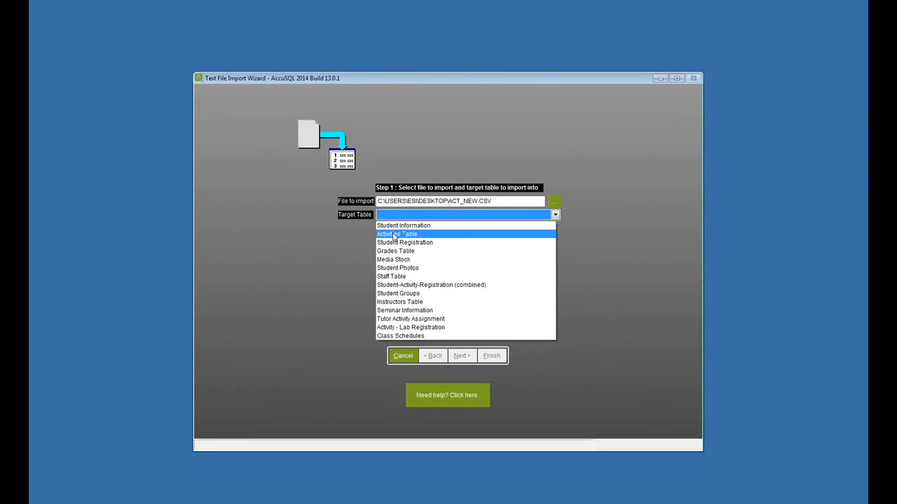
click(397, 234)
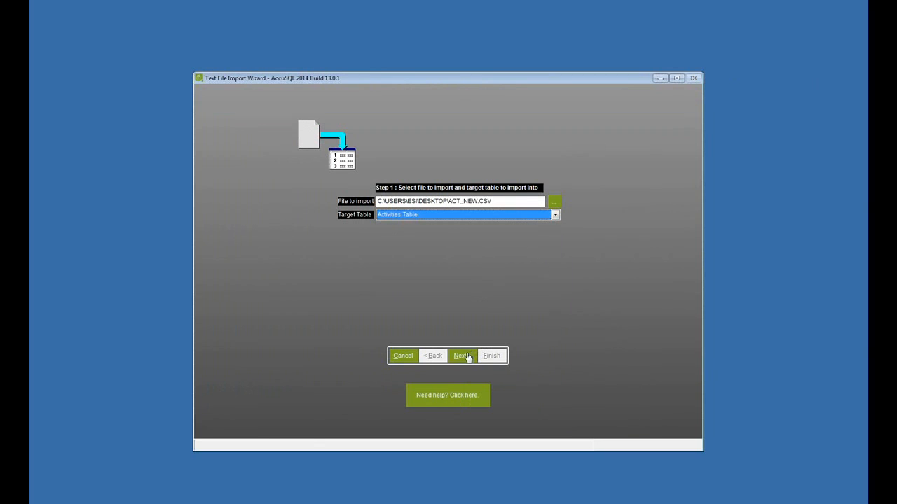
click(460, 356)
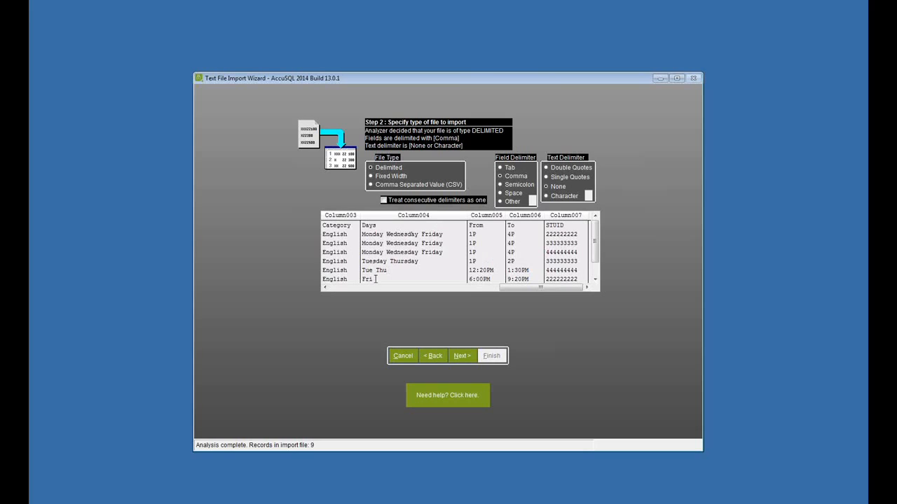
Review the comma-delimited 9-record preview and advance to field mapping.
scroll(down, 3)
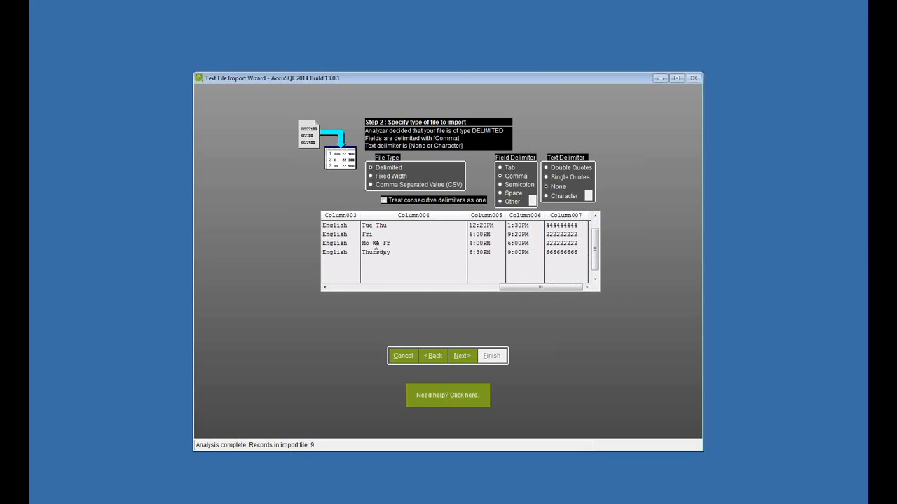
mouse_move(399, 243)
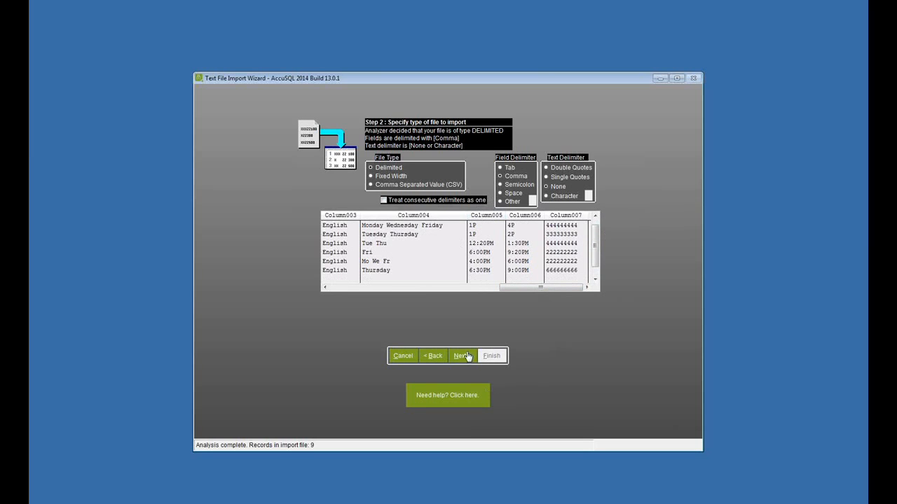
click(461, 356)
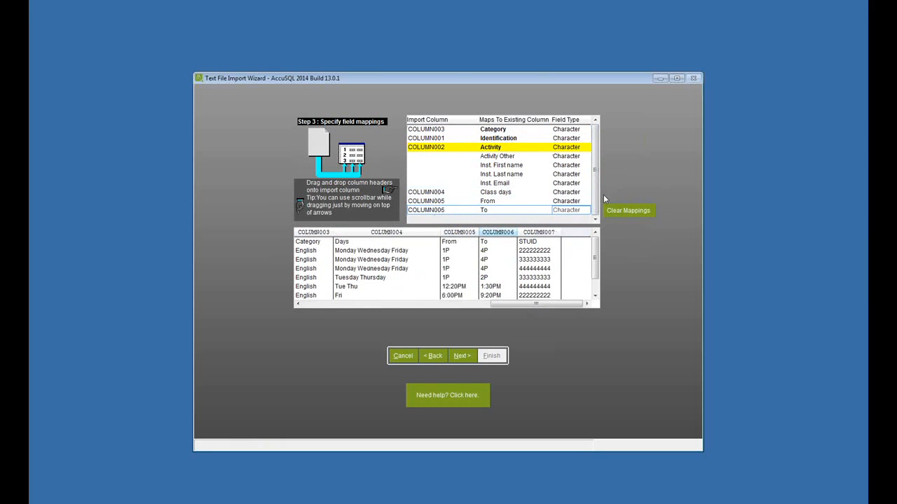
Accept the field mappings and finish: 6 records imported, 2 rejected for uniqueness.
click(461, 355)
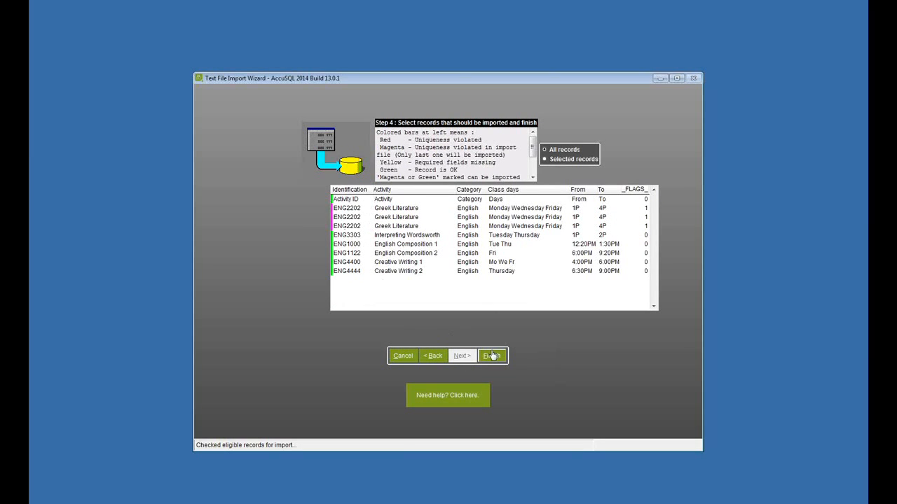
click(492, 356)
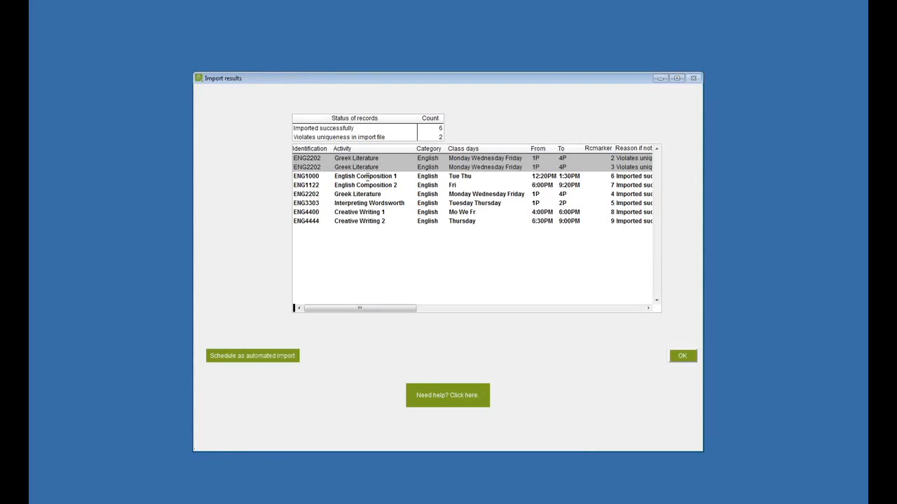
Review the import results table and dismiss it with OK.
click(356, 194)
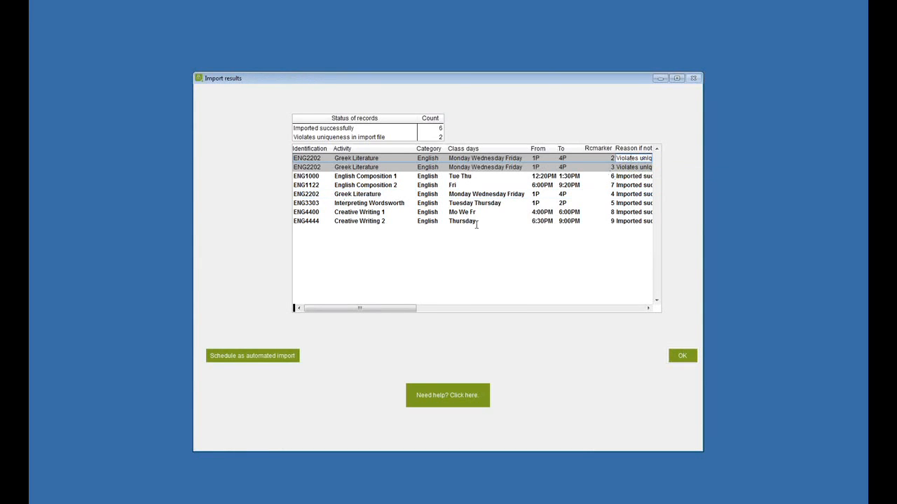
click(681, 355)
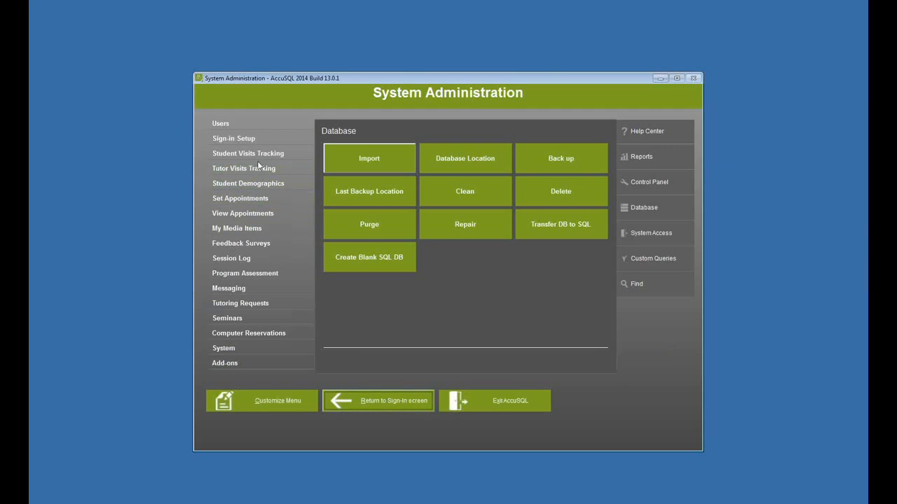
List English activities and check English Composition 1 and Greek Literature class schedules.
click(233, 138)
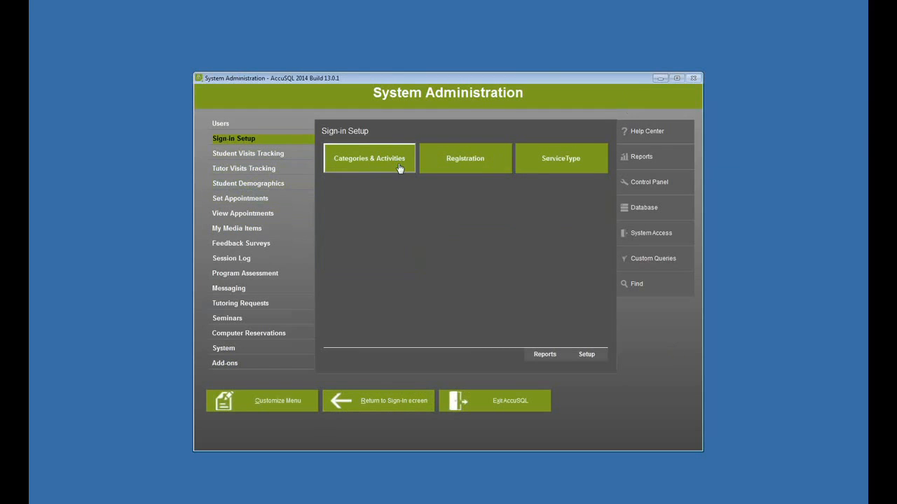
click(368, 157)
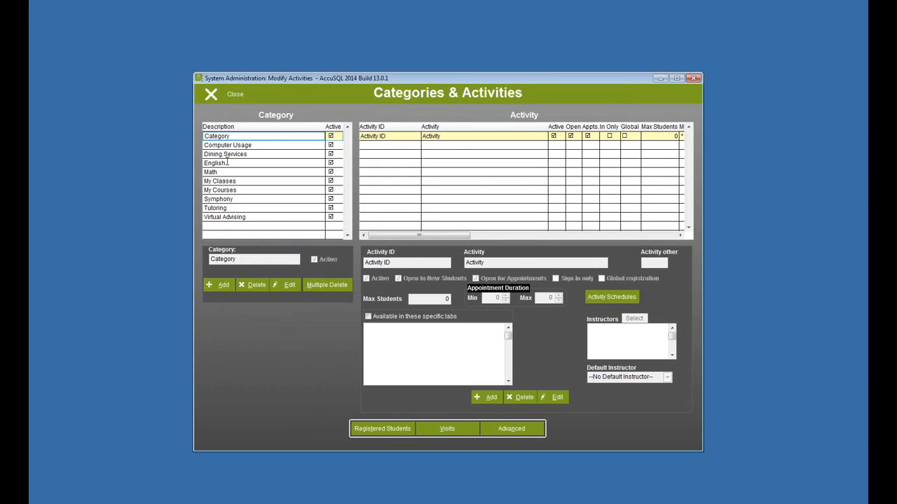
click(214, 162)
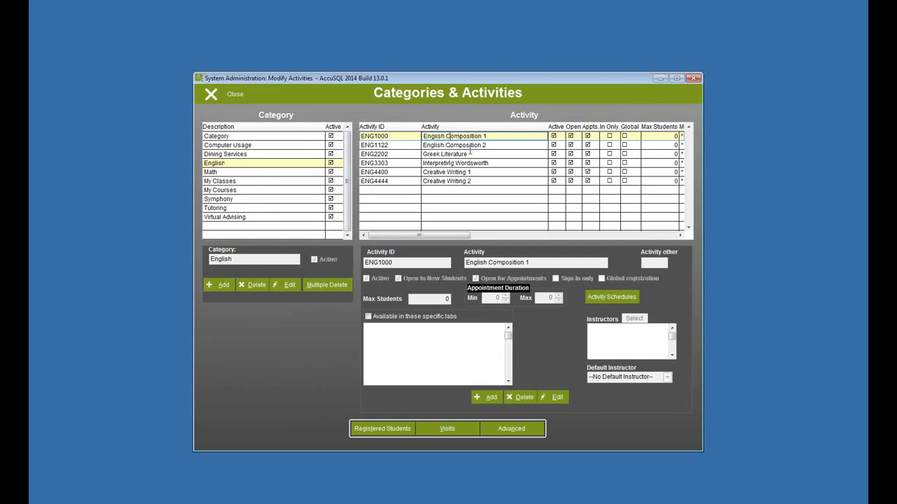
click(611, 297)
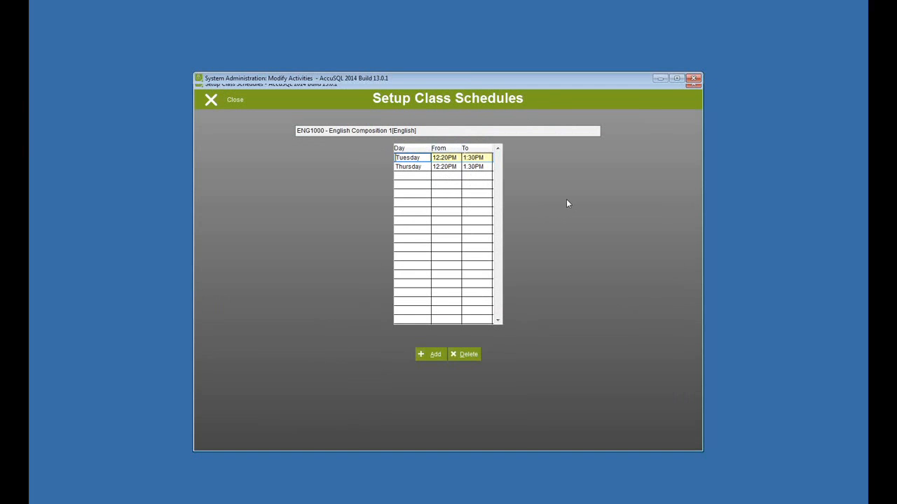
click(210, 100)
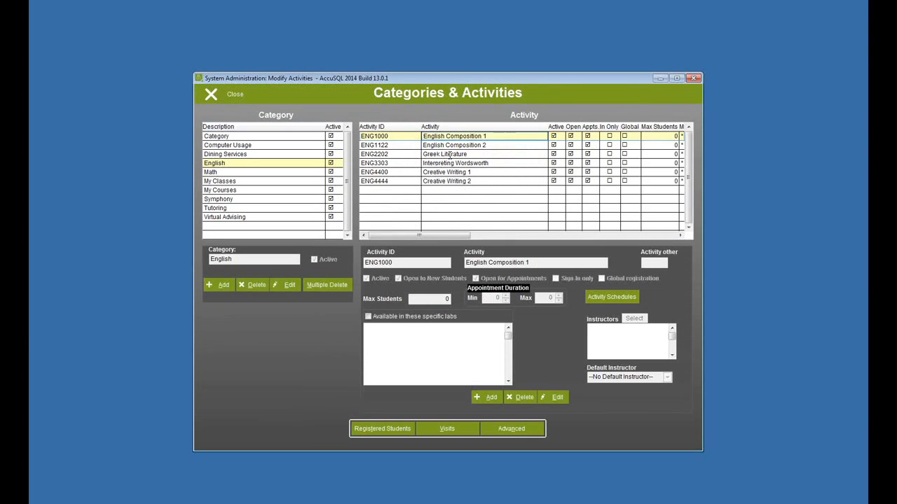
click(611, 296)
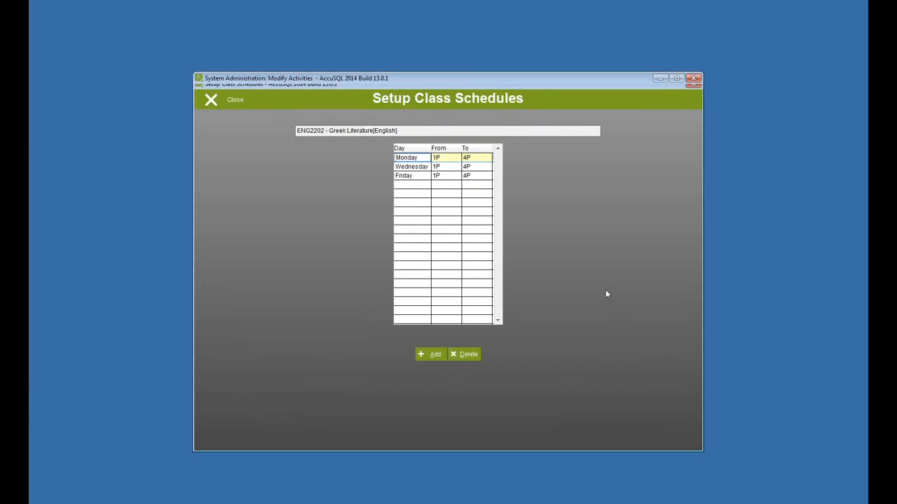
mouse_move(628, 324)
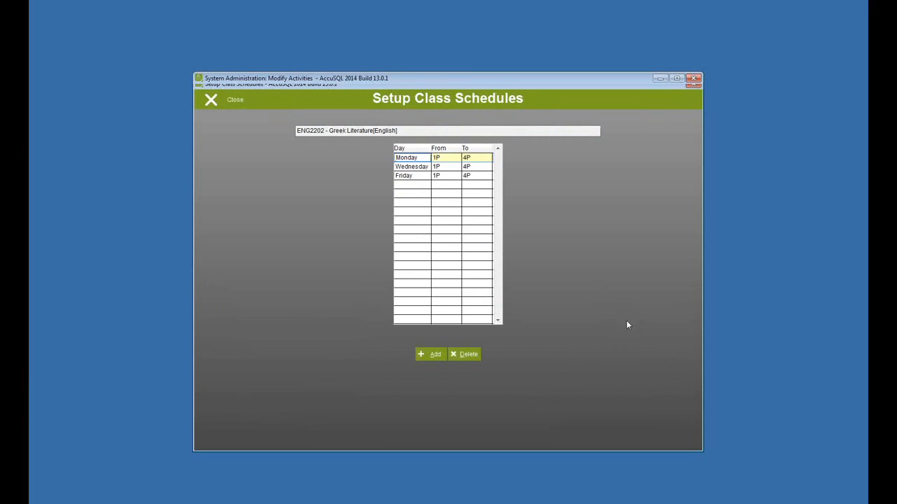
mouse_move(617, 318)
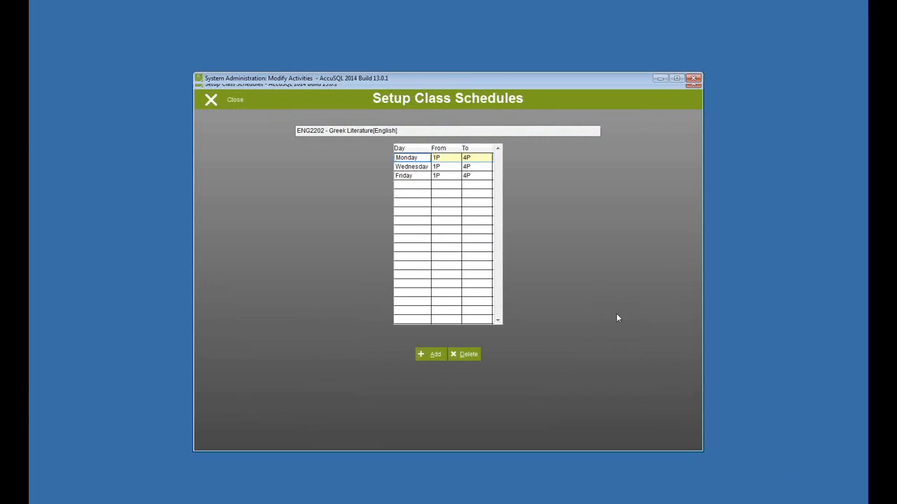
click(224, 100)
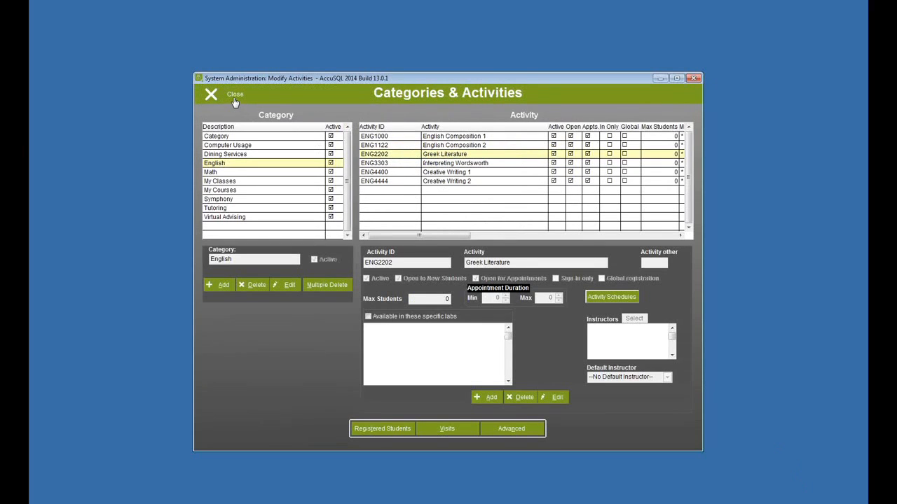
Close Categories & Activities and bring up the Database maintenance options in System Administration.
click(210, 94)
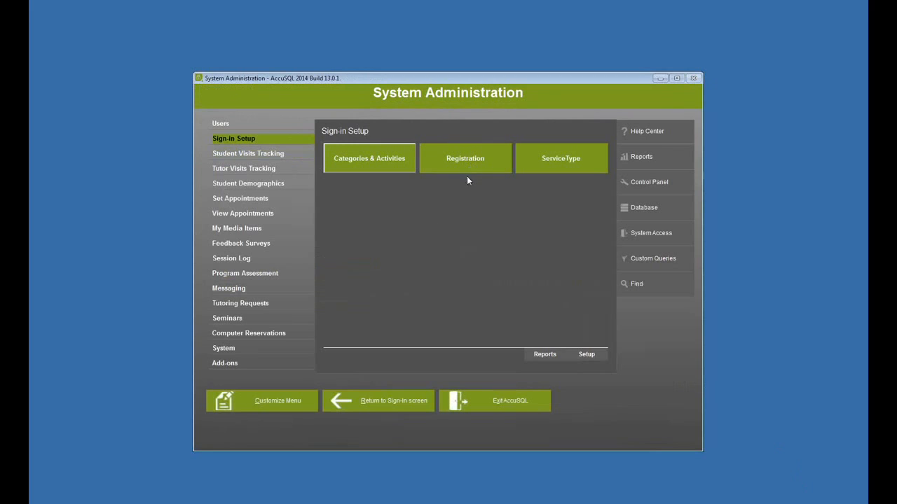
mouse_move(465, 196)
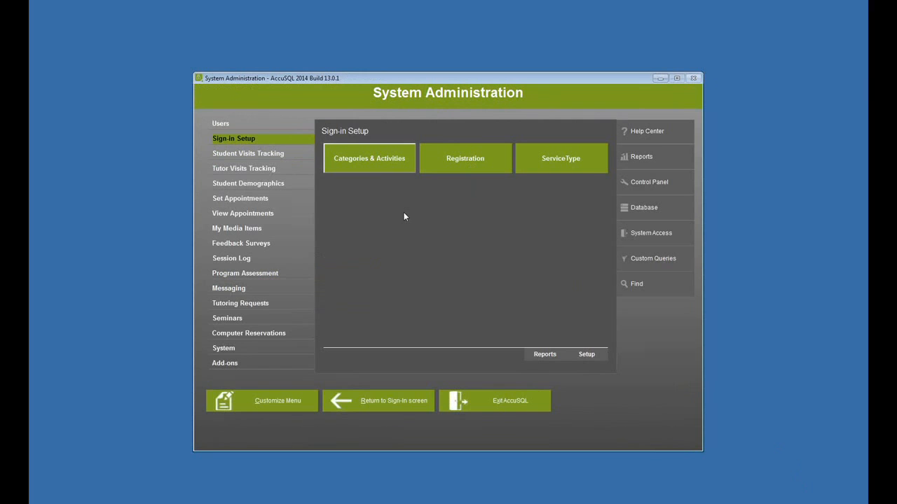
click(643, 208)
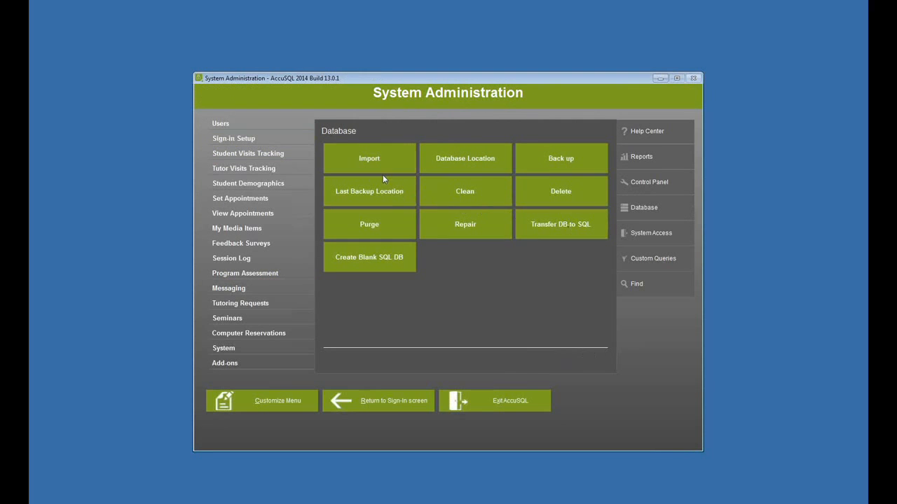
Start an import of ACT_NEW.CSV from the Desktop into the Student Registration table.
click(368, 157)
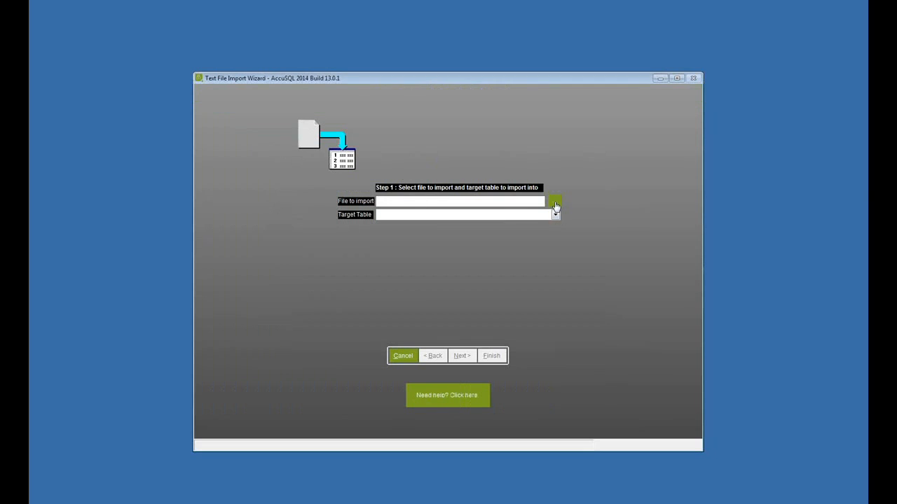
click(555, 201)
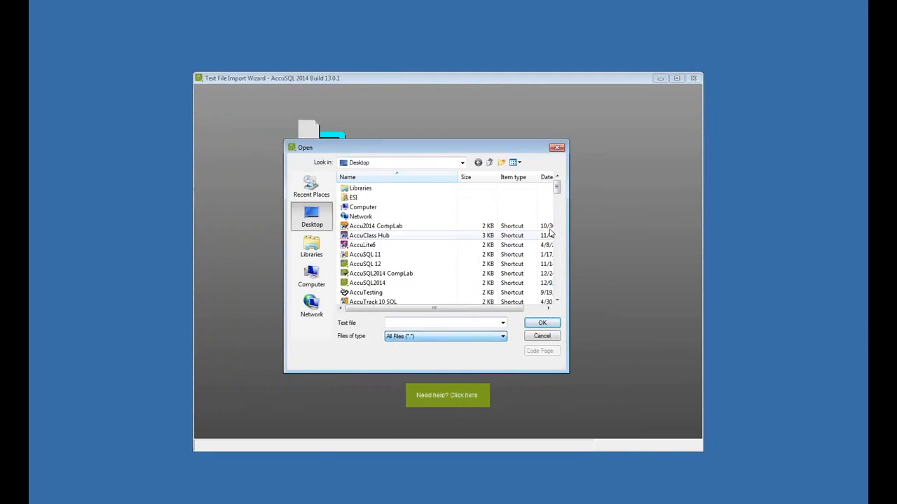
scroll(down, 3)
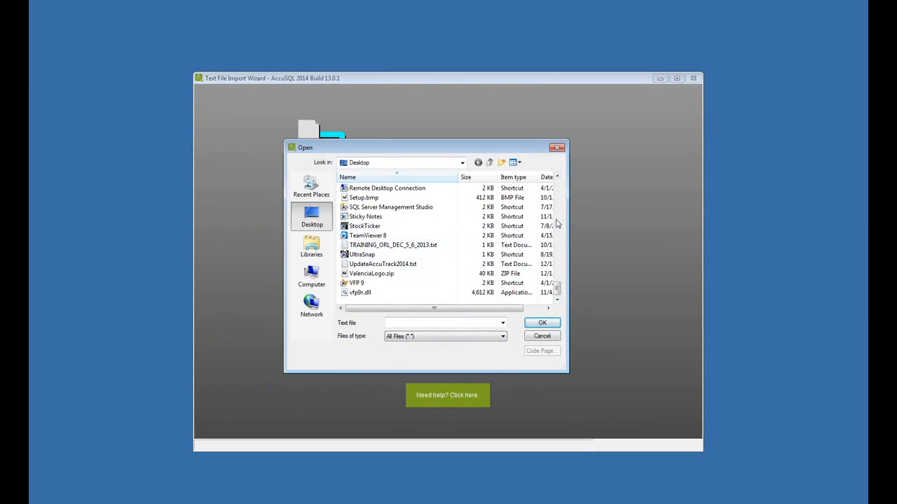
scroll(down, 3)
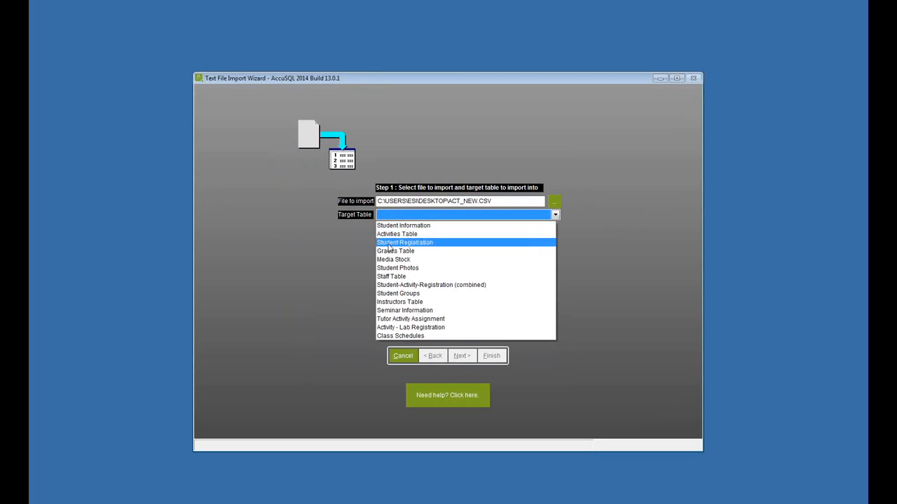
click(404, 243)
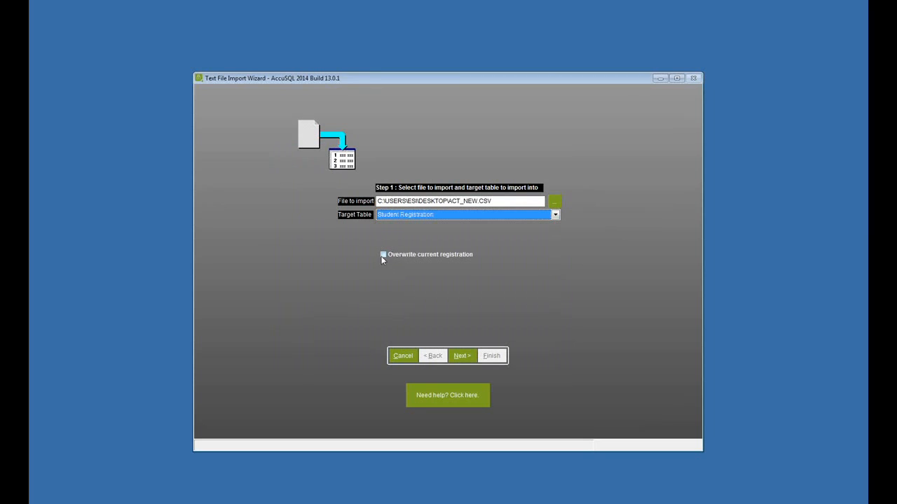
mouse_move(384, 261)
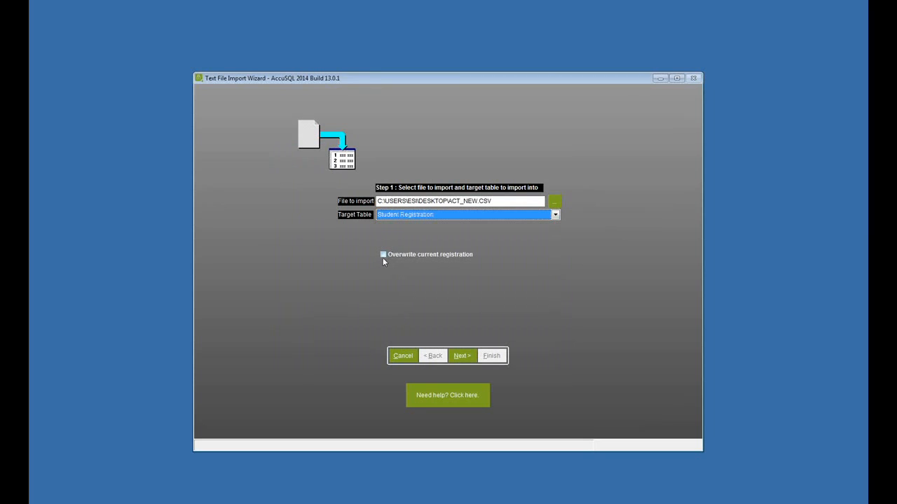
Run the registration import wizard to completion: 8 records imported, 1 rejected as User Unknown.
click(461, 355)
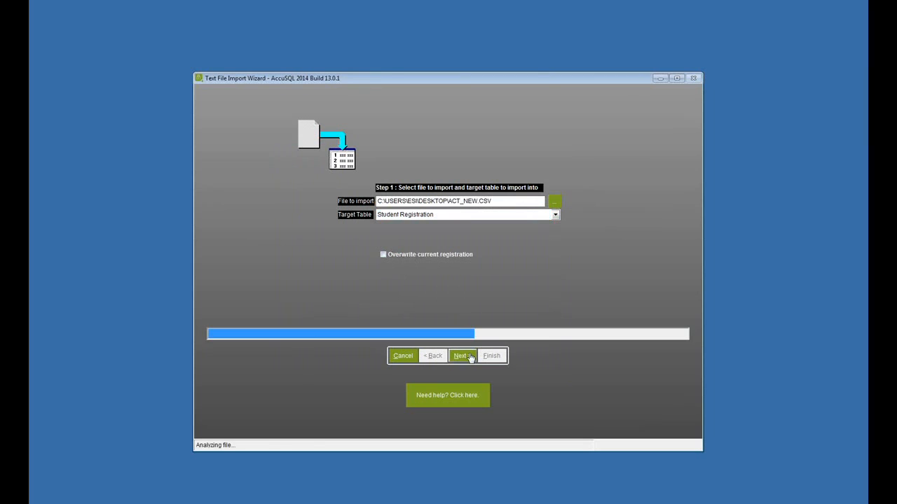
click(461, 356)
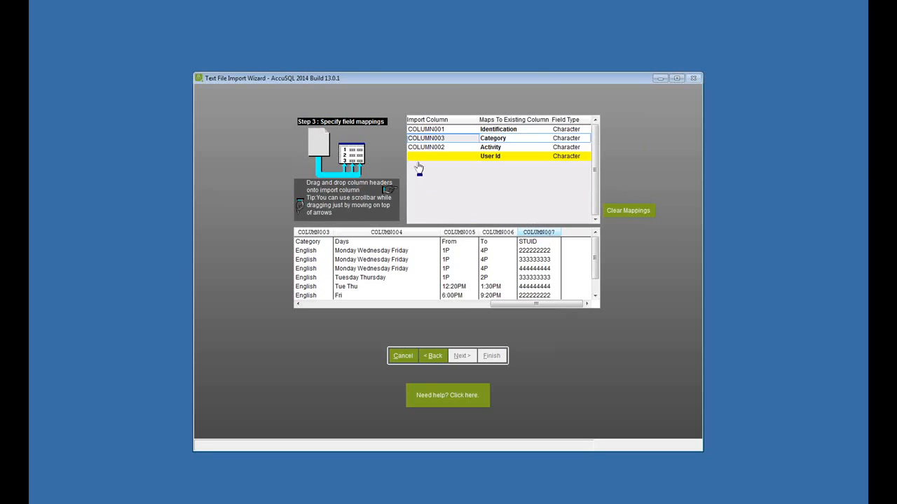
click(461, 356)
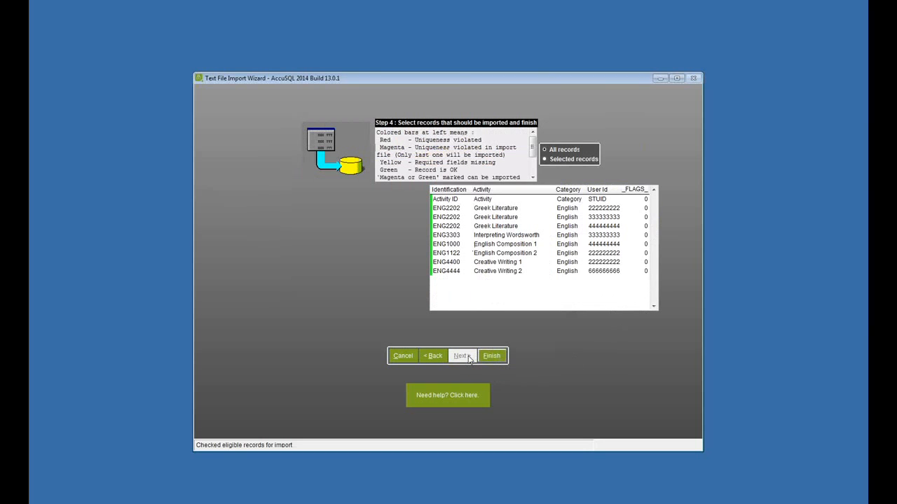
click(491, 355)
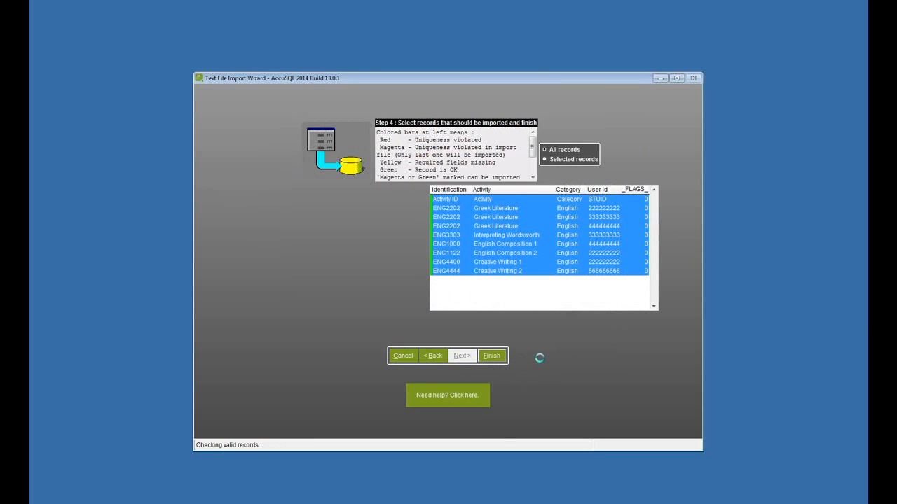
click(491, 356)
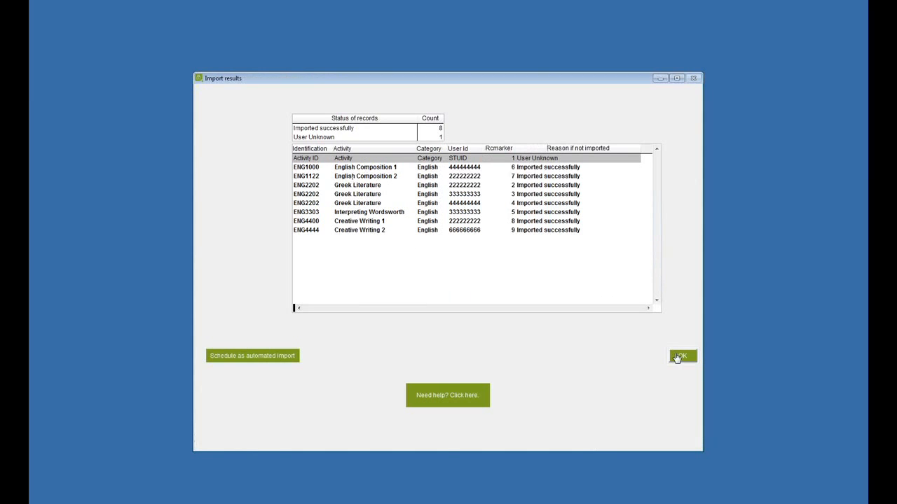
Check English registrations, viewing students in English Composition 2 and Greek Literature.
click(680, 356)
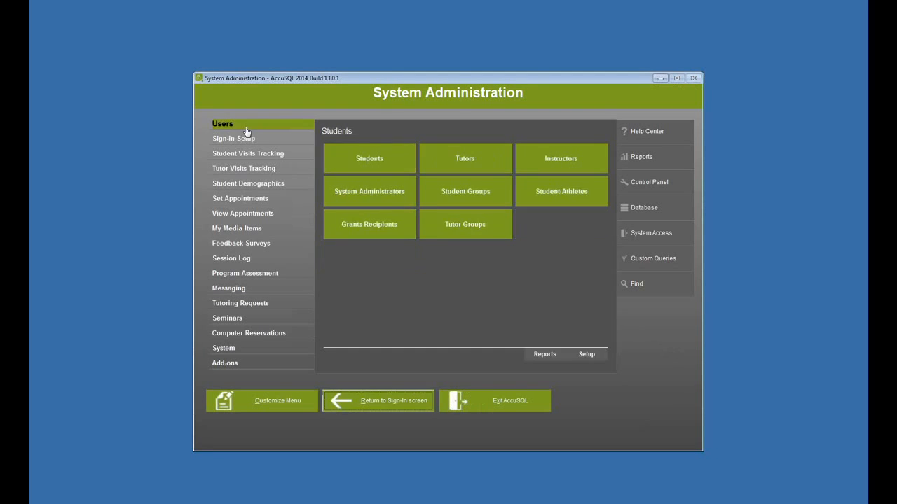
click(234, 138)
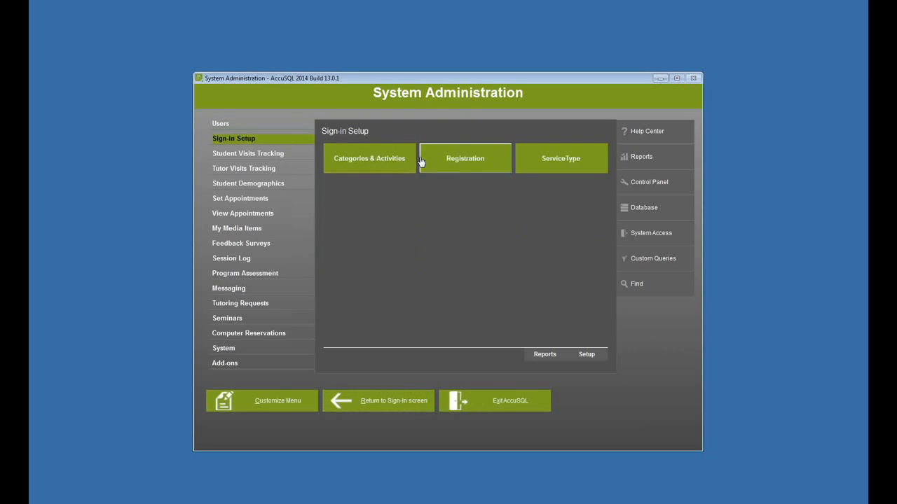
click(464, 157)
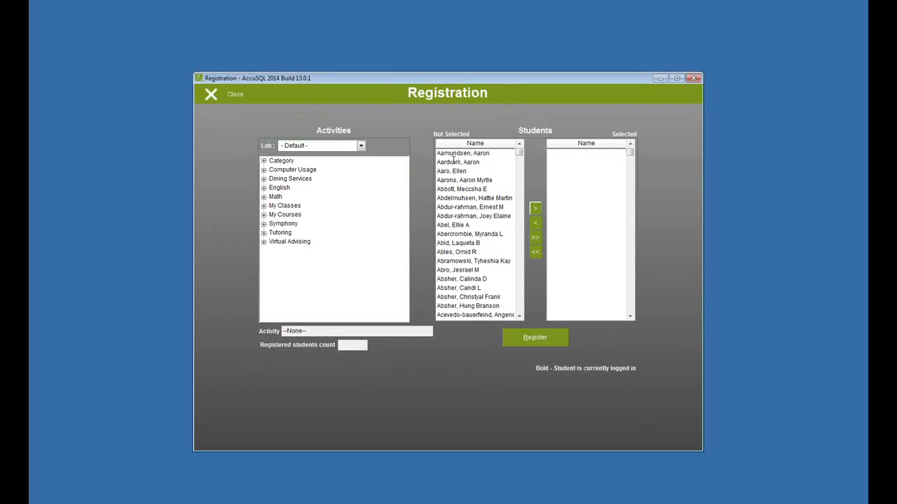
click(264, 187)
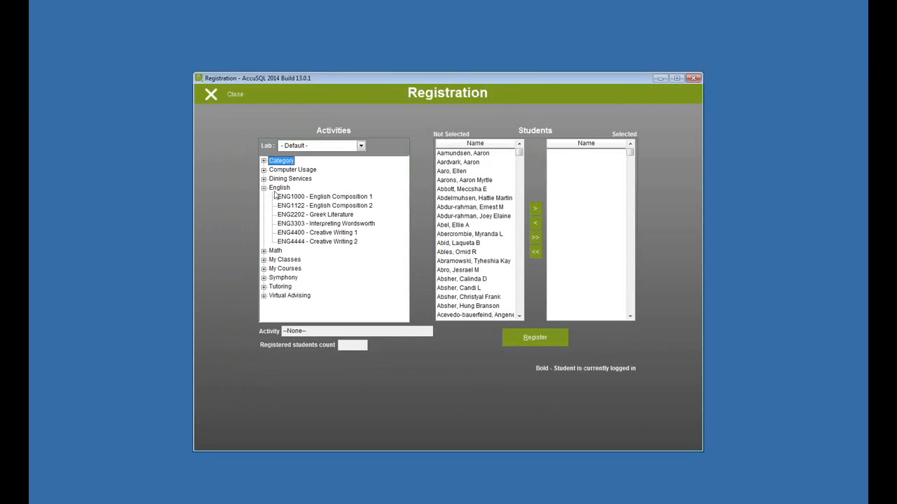
click(323, 205)
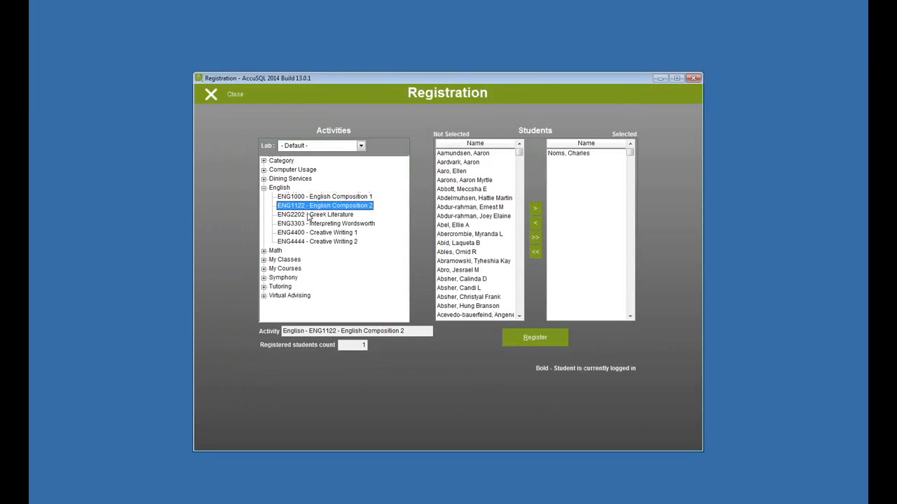
click(316, 214)
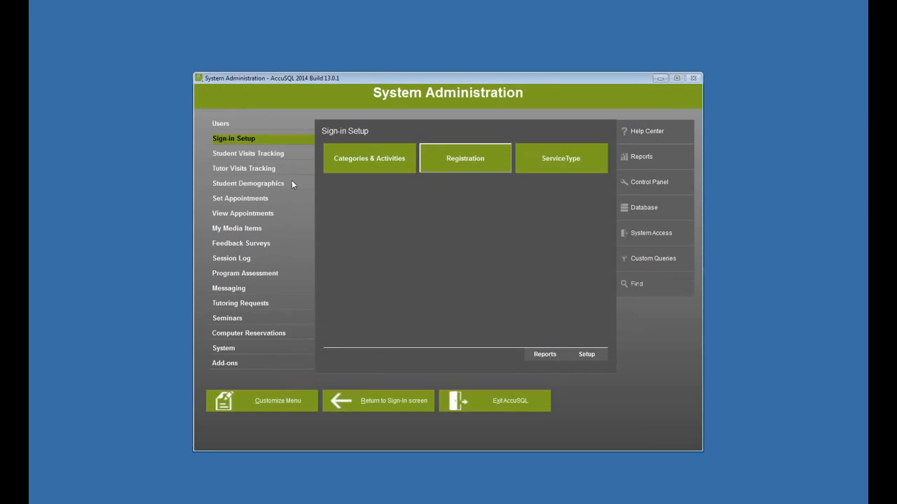
click(220, 123)
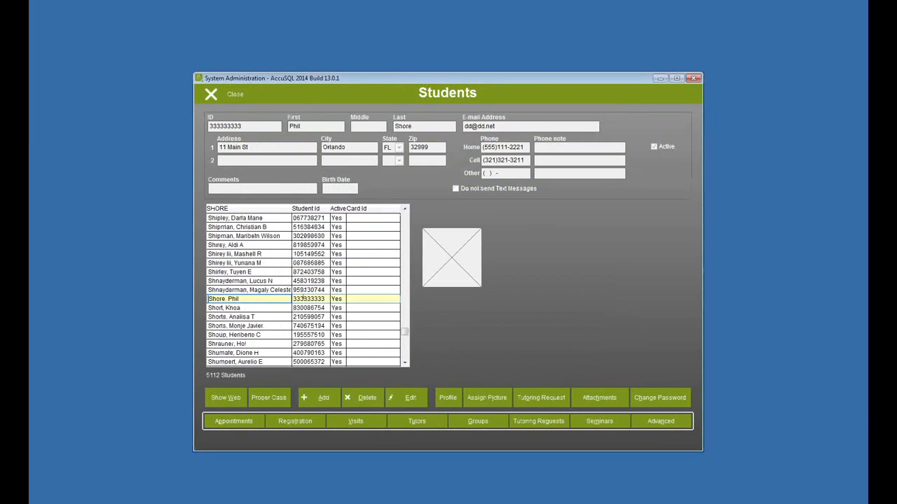
click(210, 94)
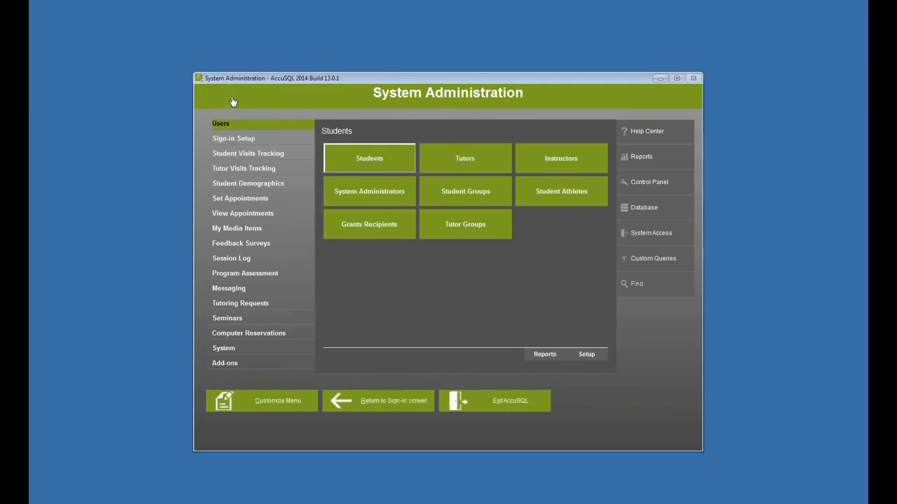
mouse_move(525, 277)
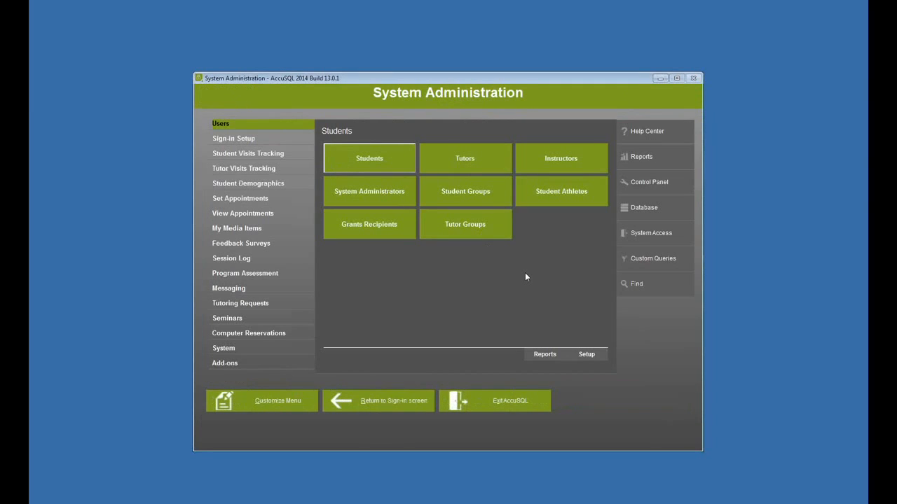
mouse_move(357, 287)
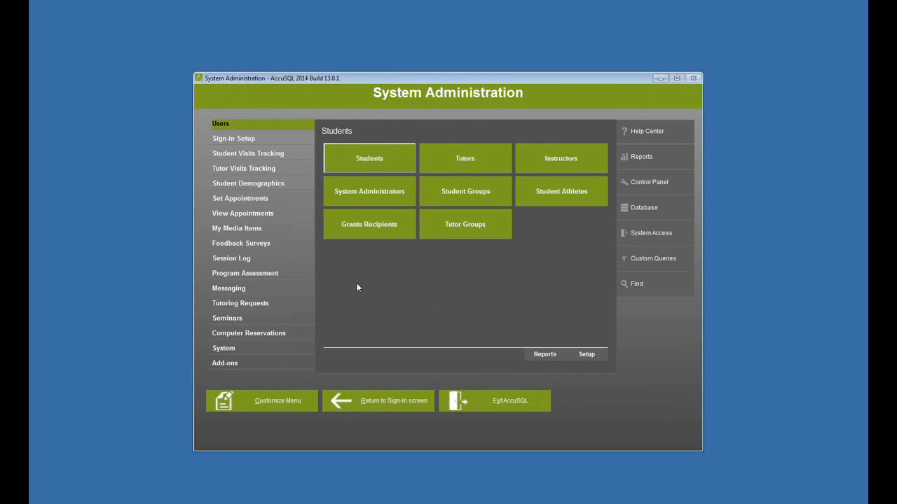
click(247, 153)
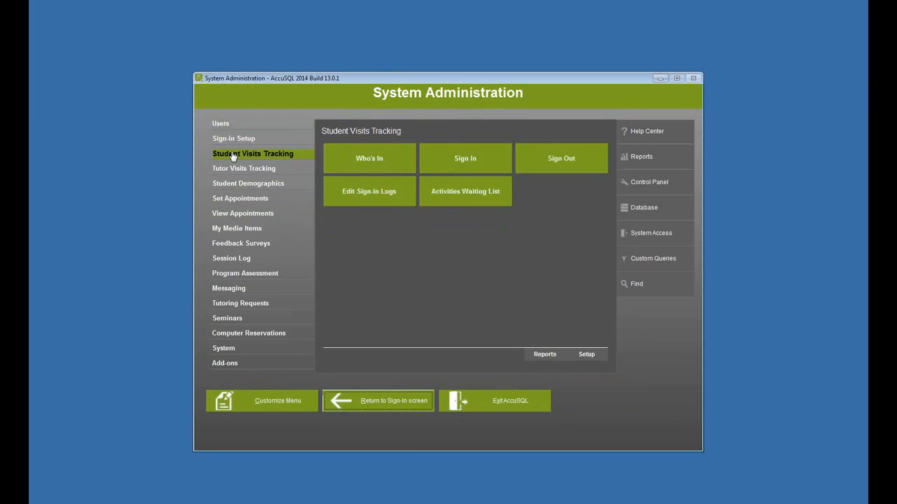
Block class-time sign-ins and extend the message with 'You need… hurry and ge…'.
click(586, 354)
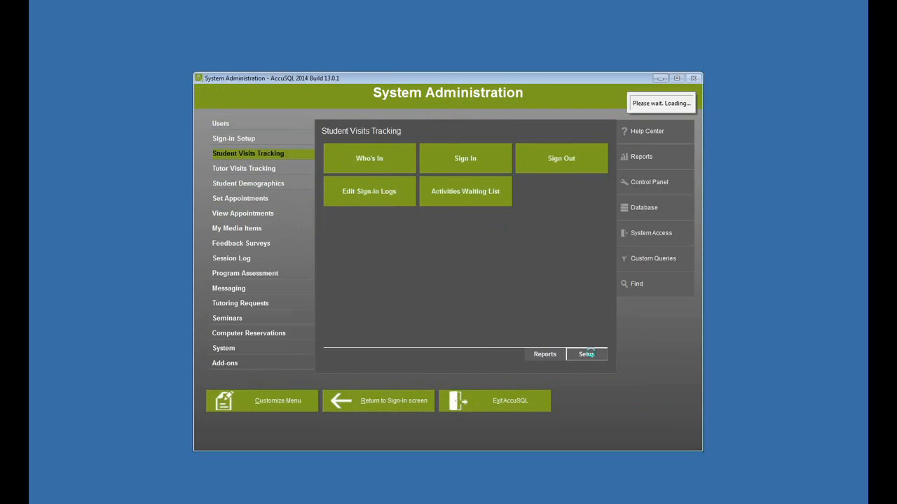
click(586, 354)
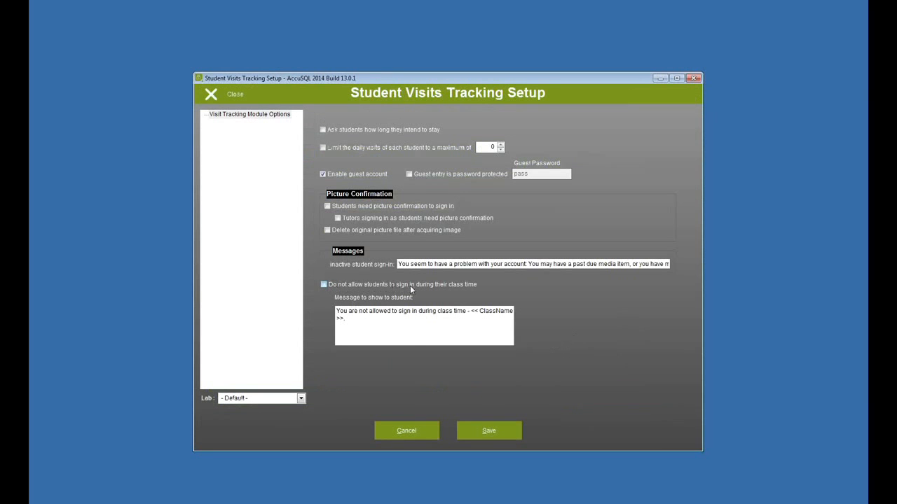
click(323, 285)
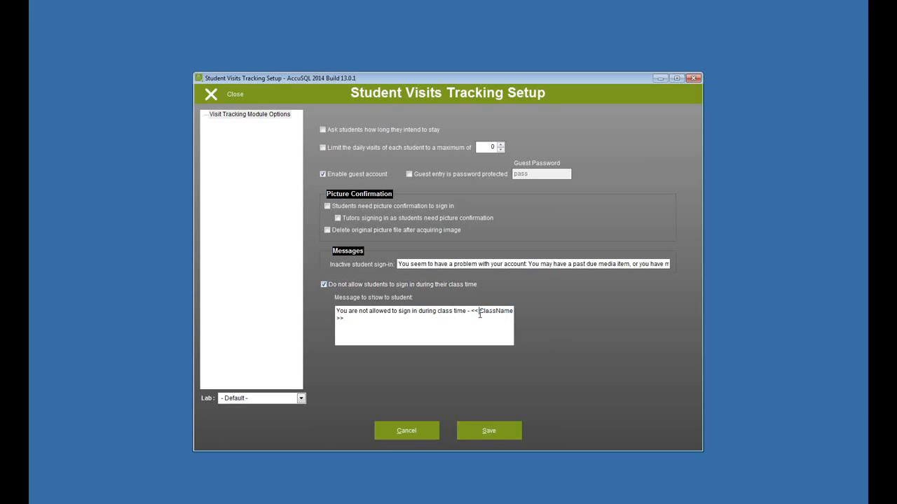
mouse_move(428, 322)
text(.)
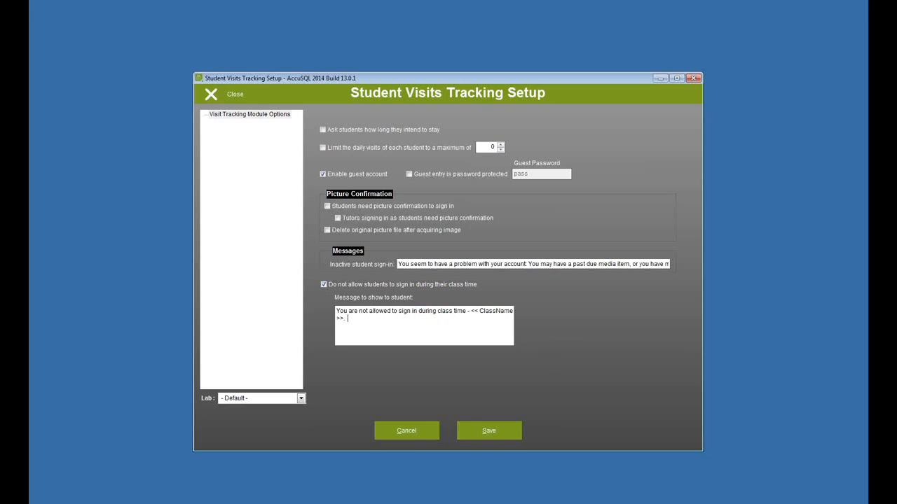
text(You need)
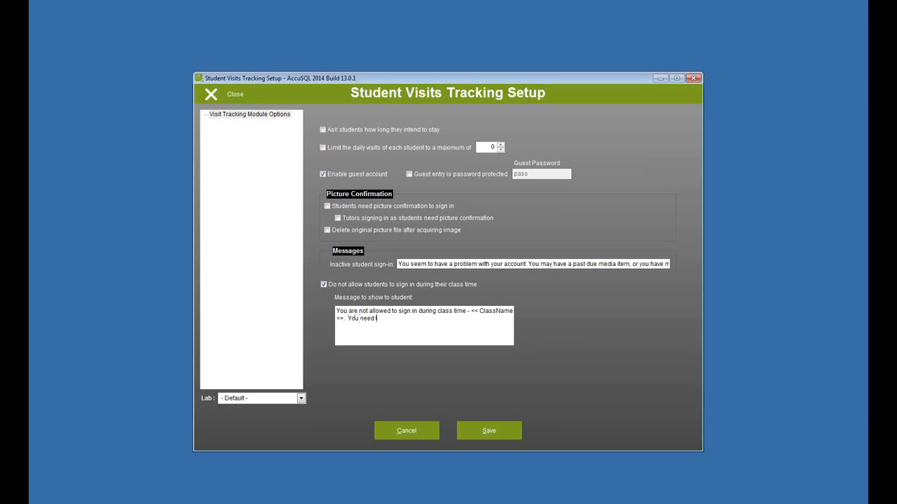
text(hurry and ge)
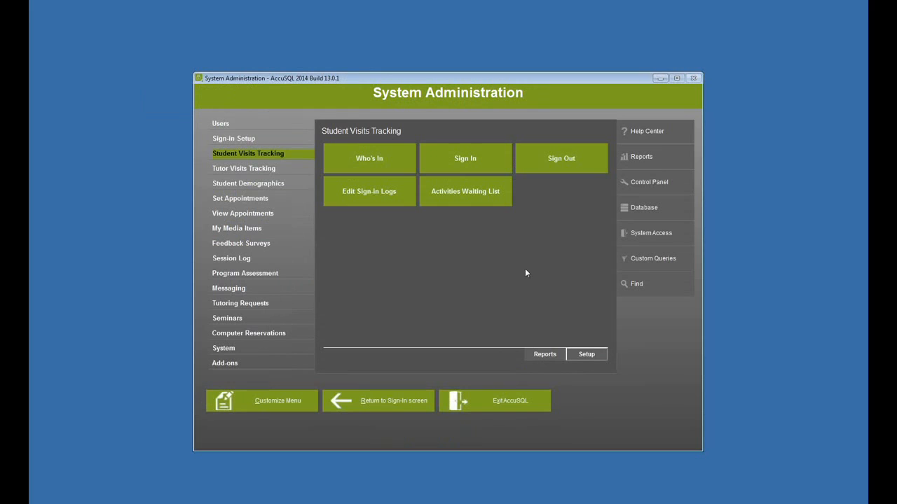
mouse_move(490, 265)
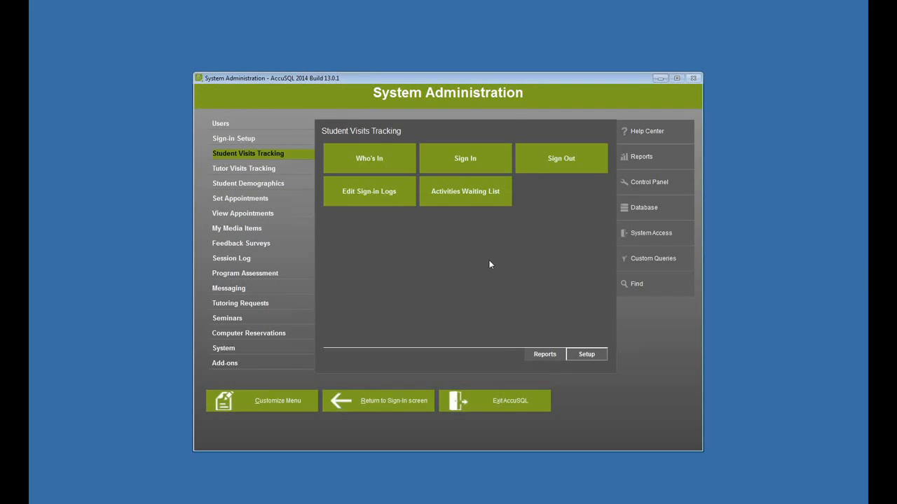
mouse_move(477, 338)
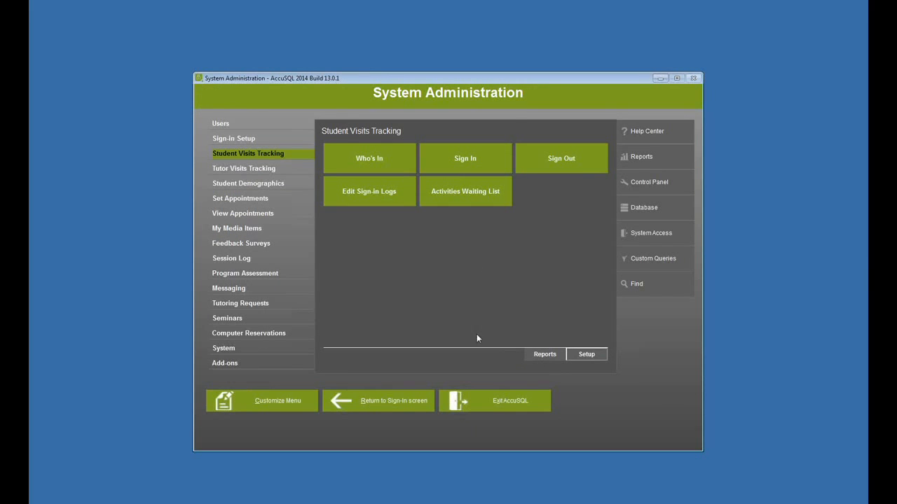
Test a sign-in and dismiss the ENG2202 Greek Literature class-time block message.
click(393, 401)
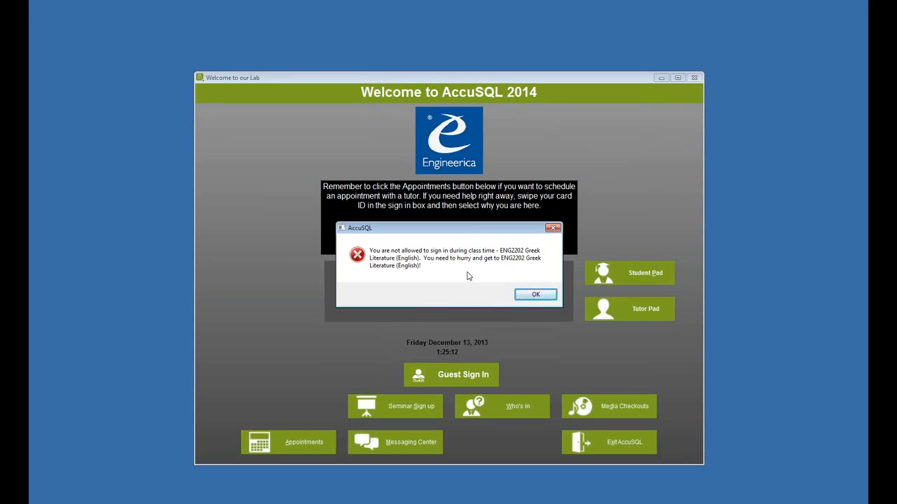
click(535, 294)
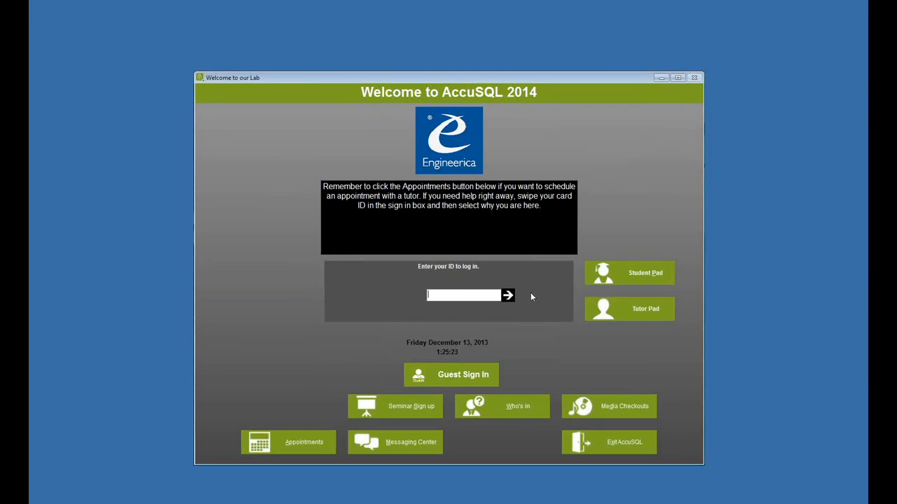
mouse_move(461, 294)
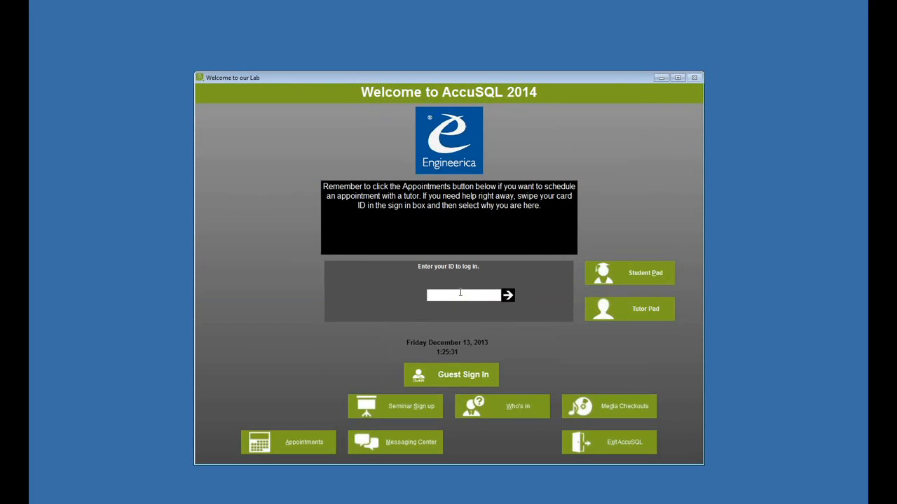
mouse_move(770, 56)
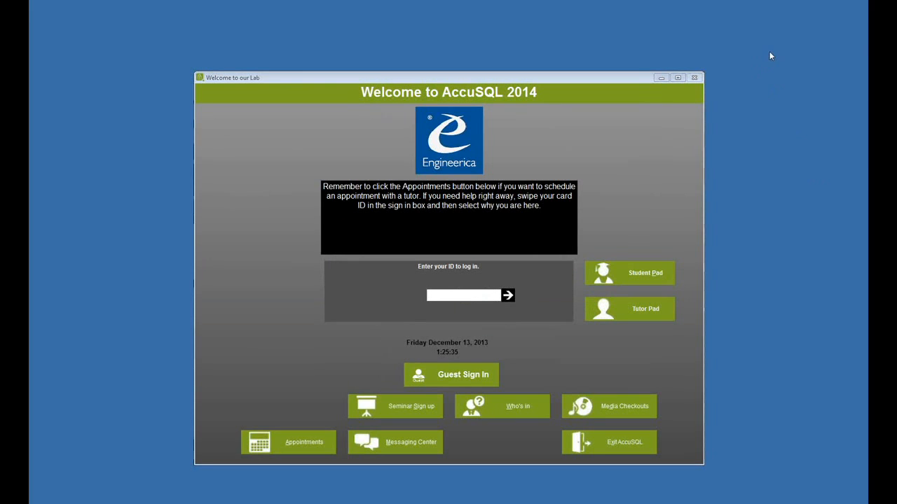